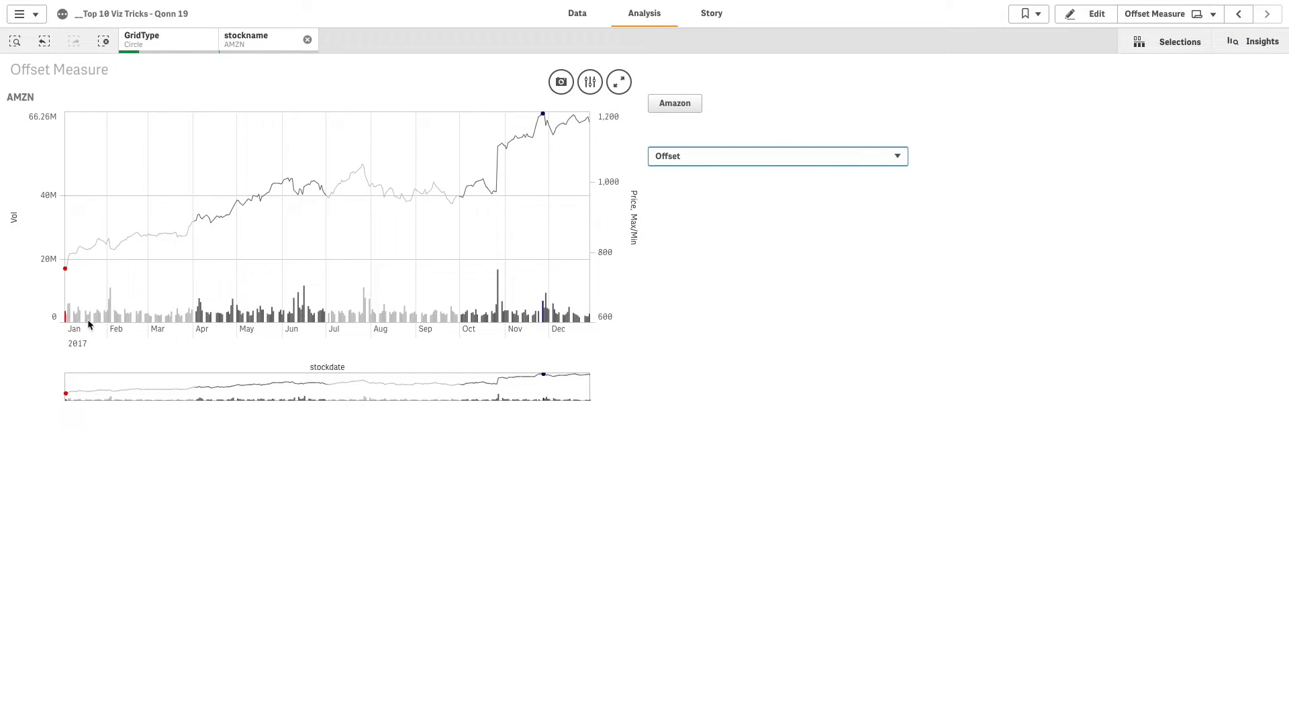
mouse_move(208, 324)
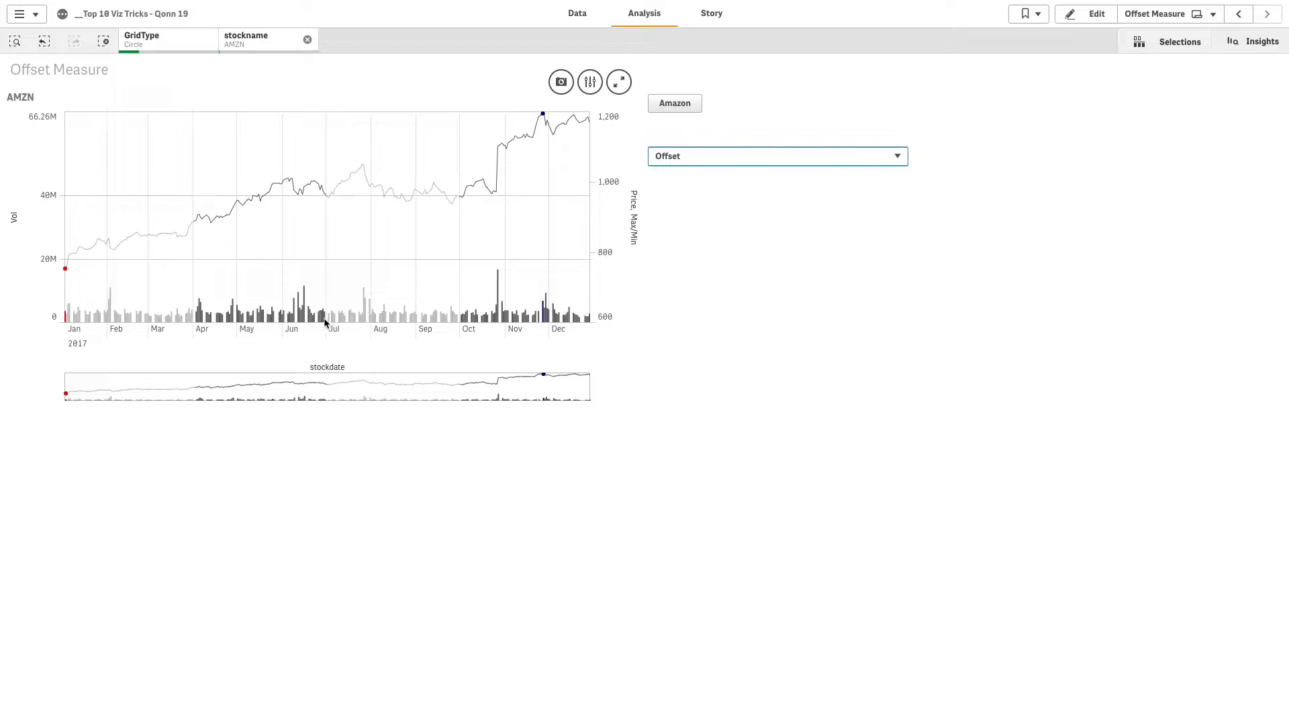
mouse_move(107, 294)
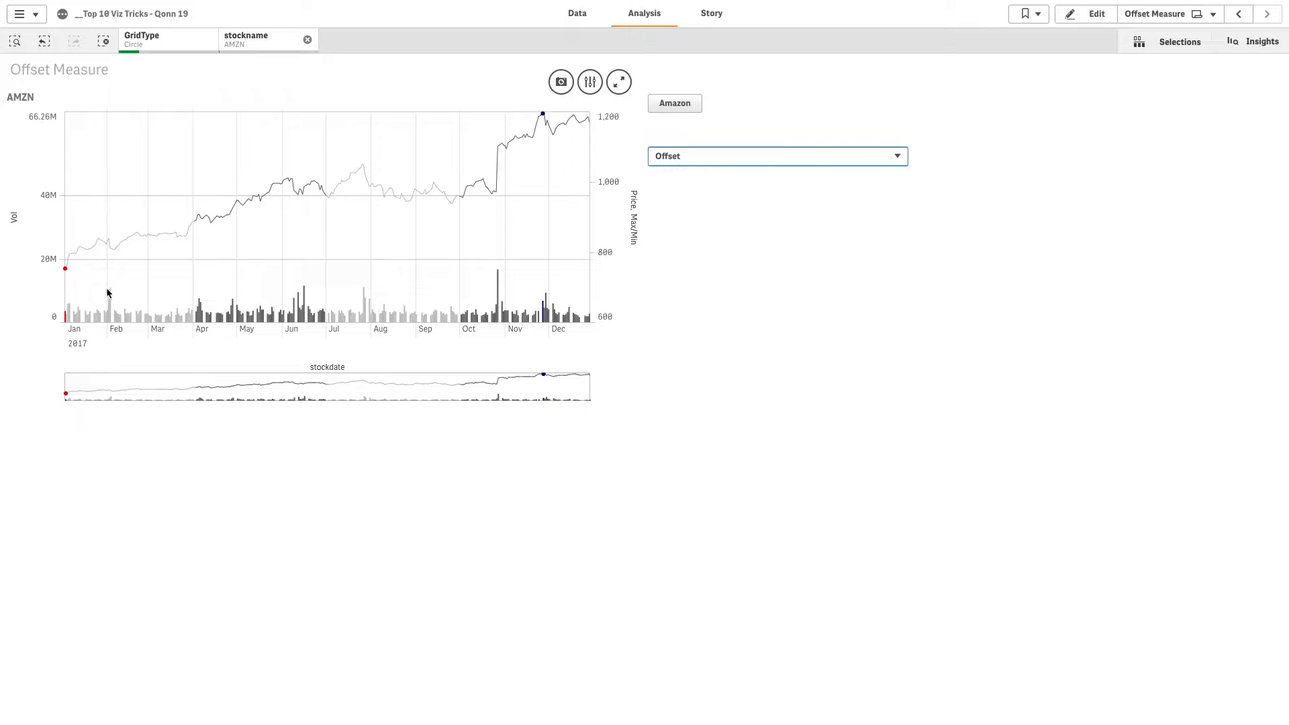
mouse_move(64, 276)
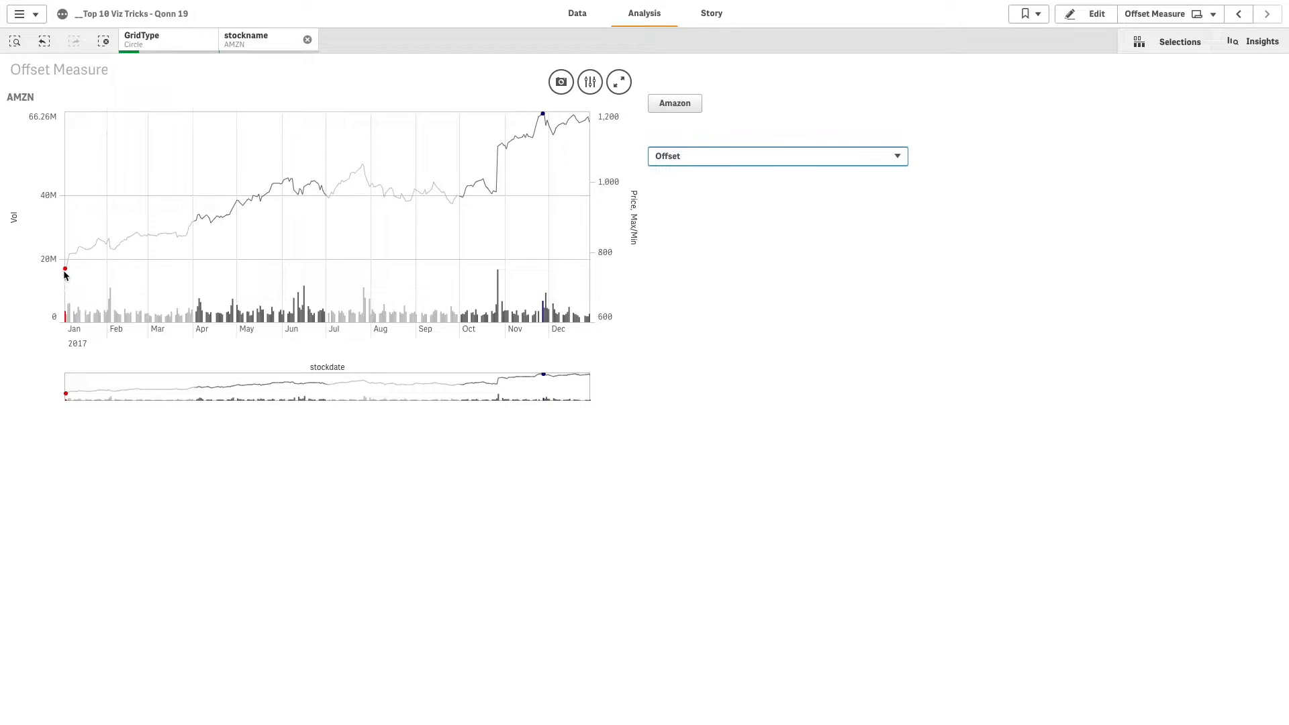
mouse_move(537, 123)
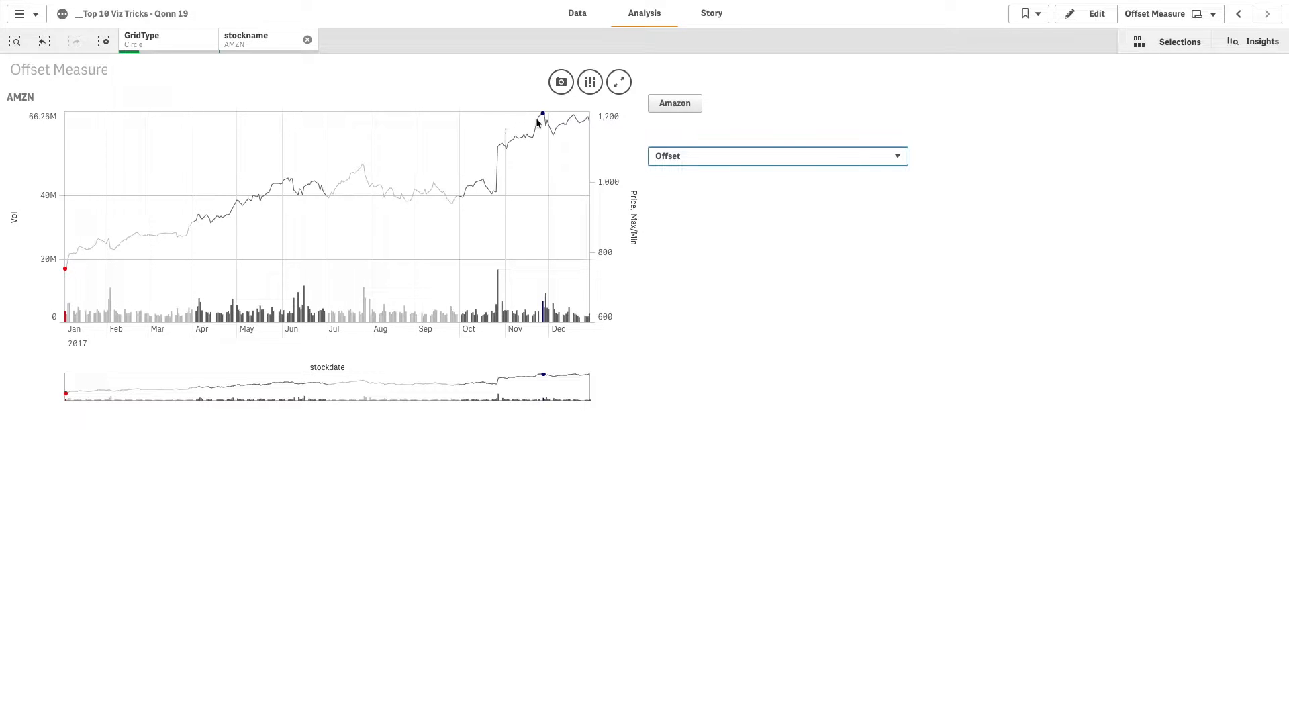
Add a combo chart with dimension stockdate and measure Max(stockprice) formatted as 1,000.
left_click(1085, 13)
type("stock")
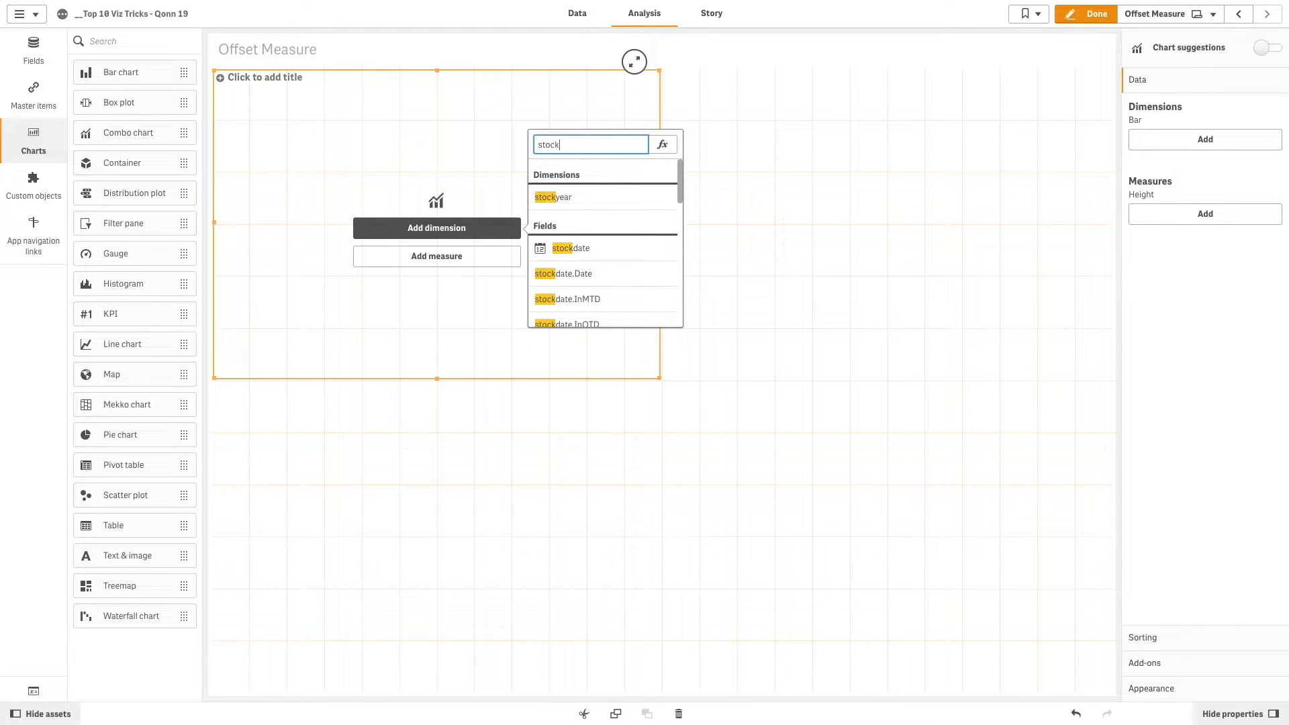
left_click(570, 249)
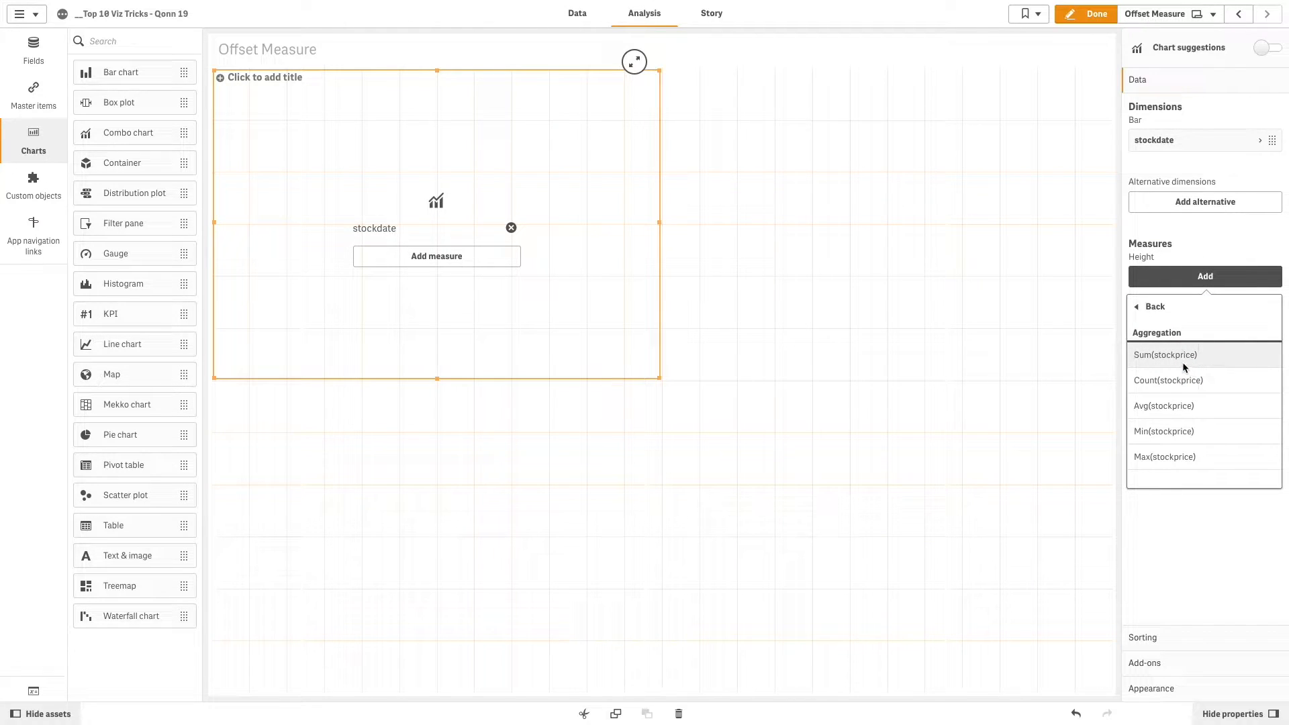
left_click(1164, 456)
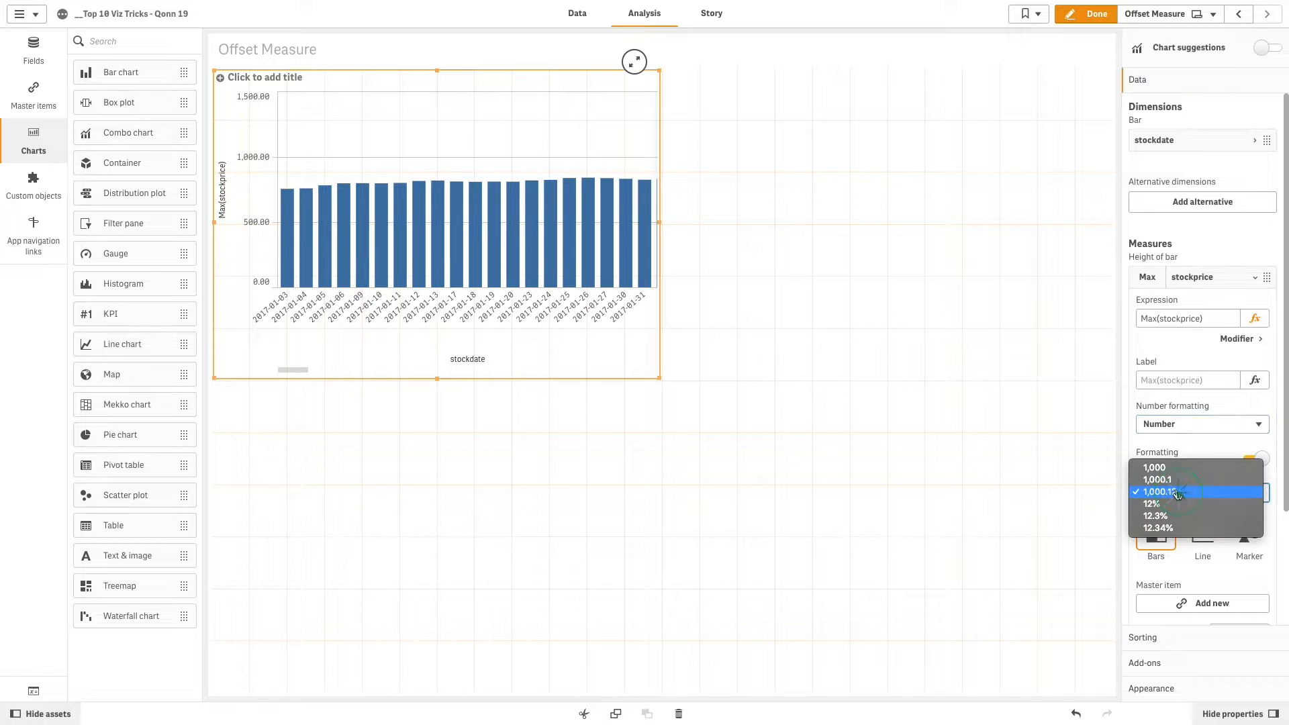
left_click(1154, 467)
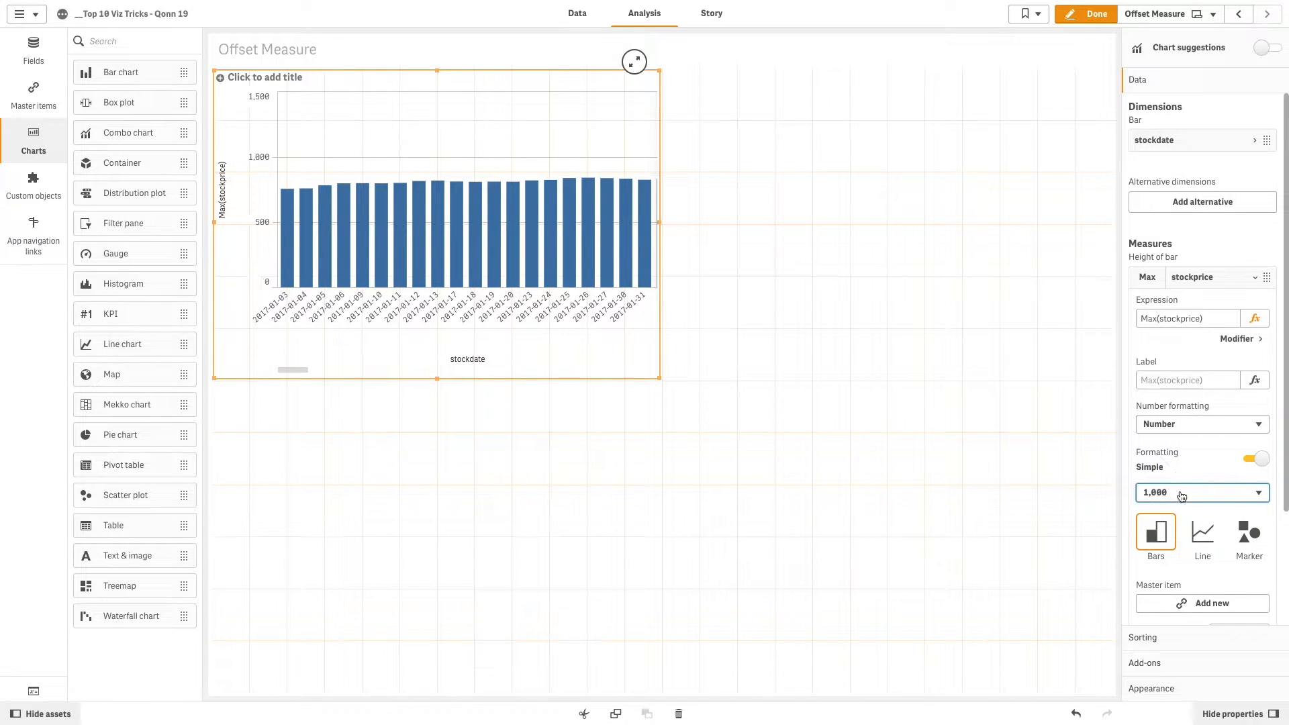
Show the price measure as a line on the secondary axis, labelled Price.
left_click(1201, 534)
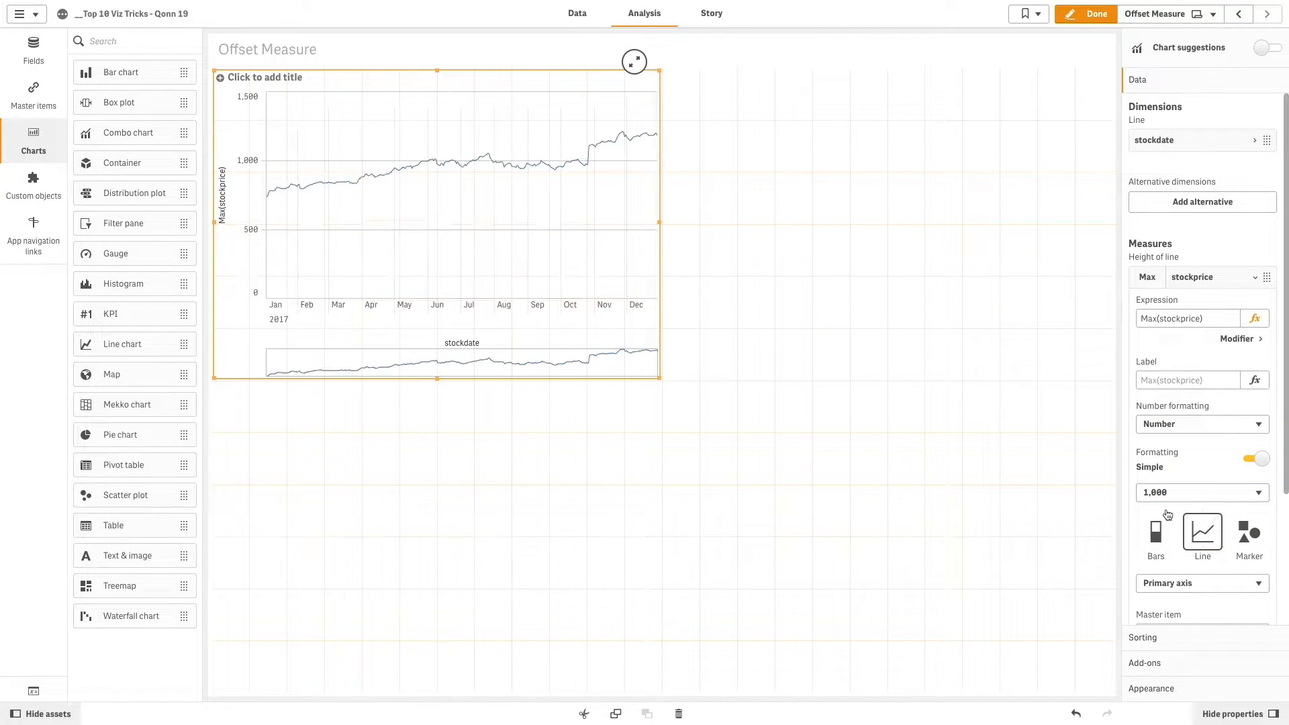
left_click(1200, 532)
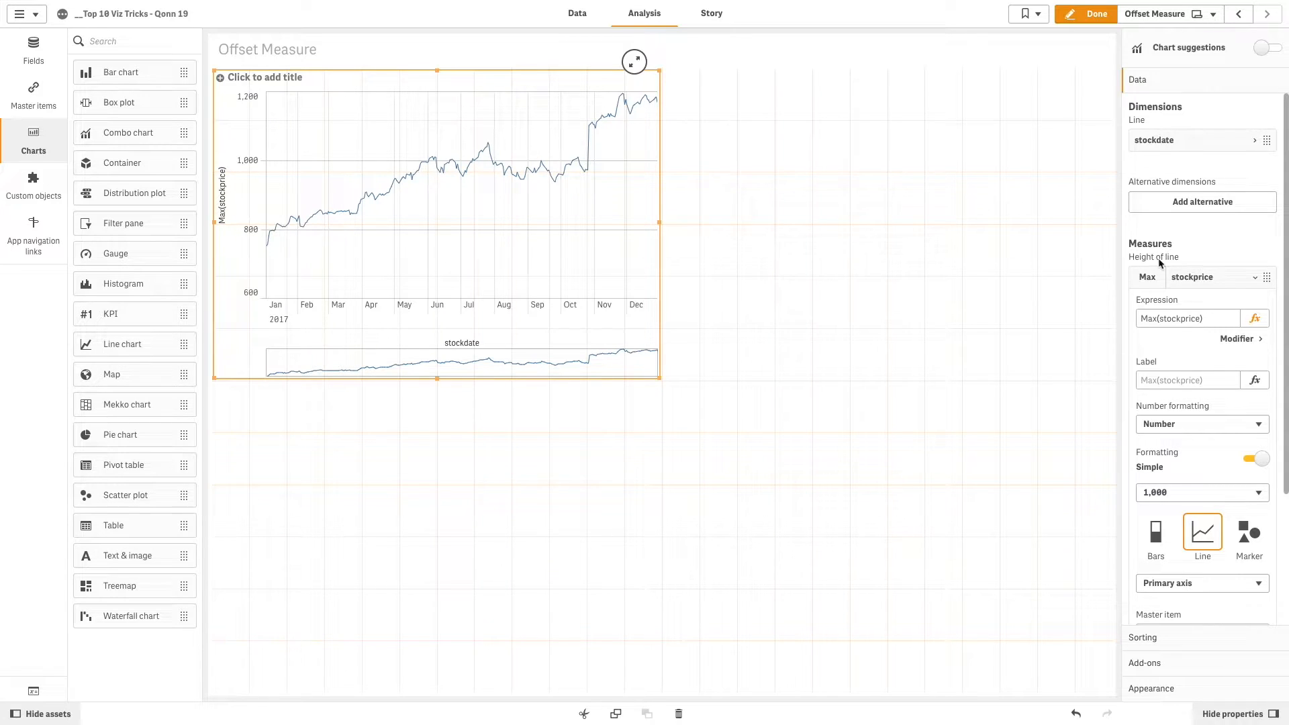
left_click(1200, 583)
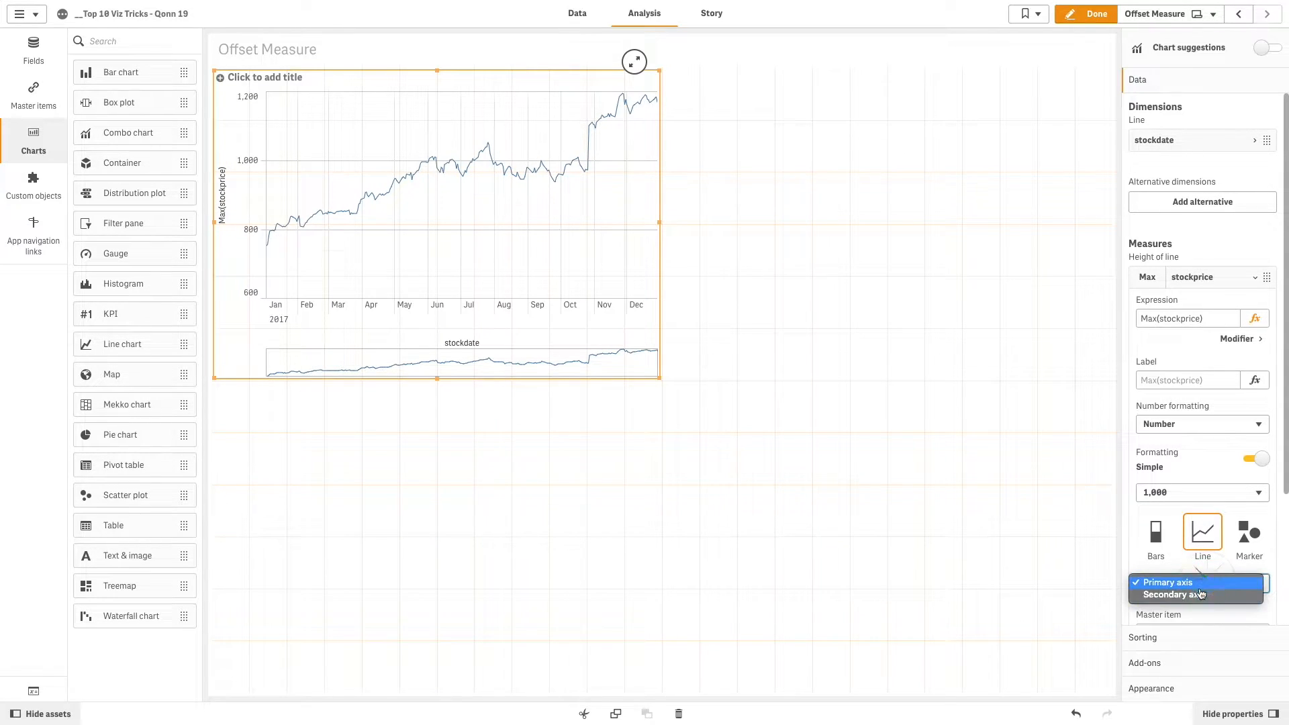
left_click(1171, 595)
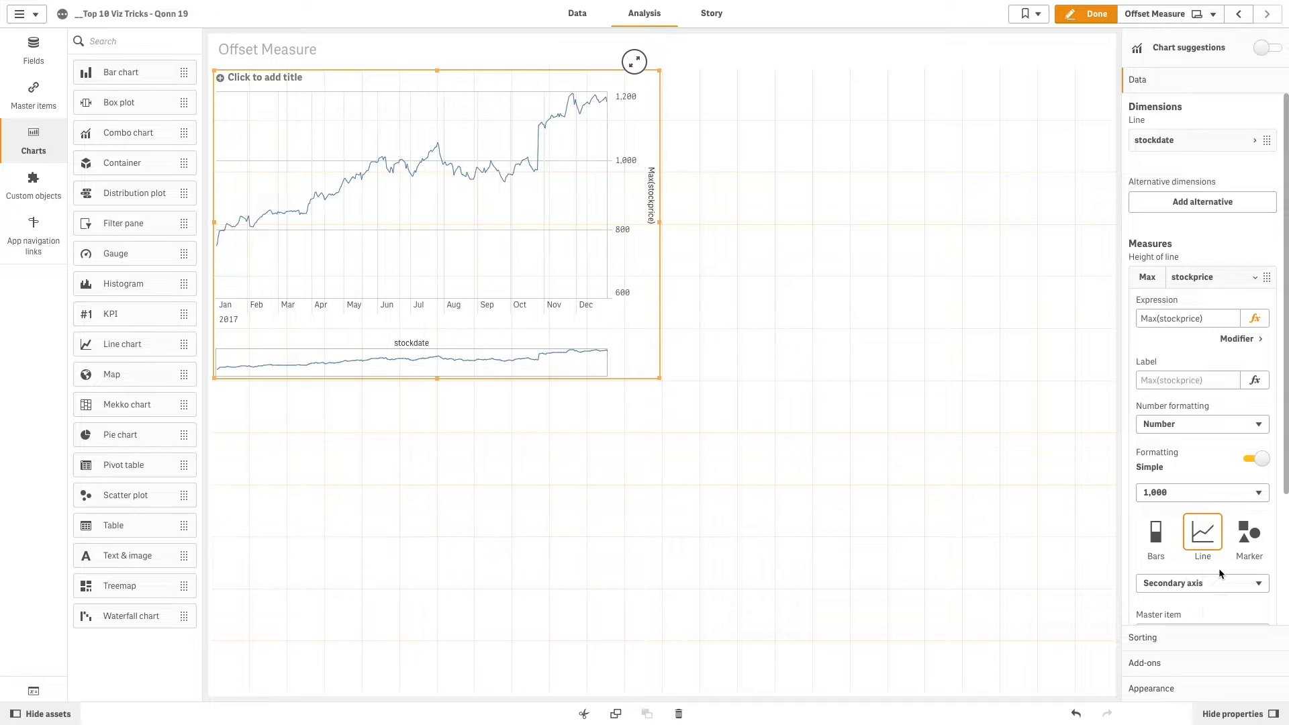
type("Price")
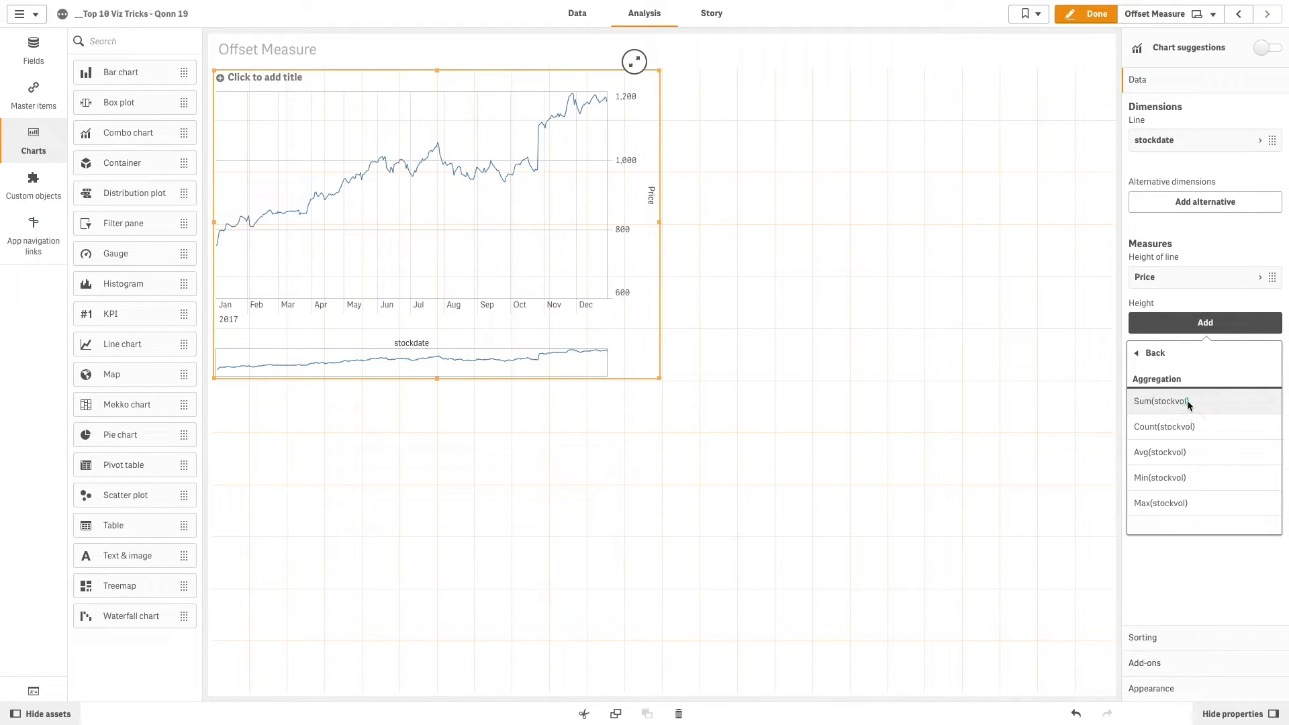
Add Sum(stockvol) as a second measure shown as bars, labelled Vol.
left_click(1160, 401)
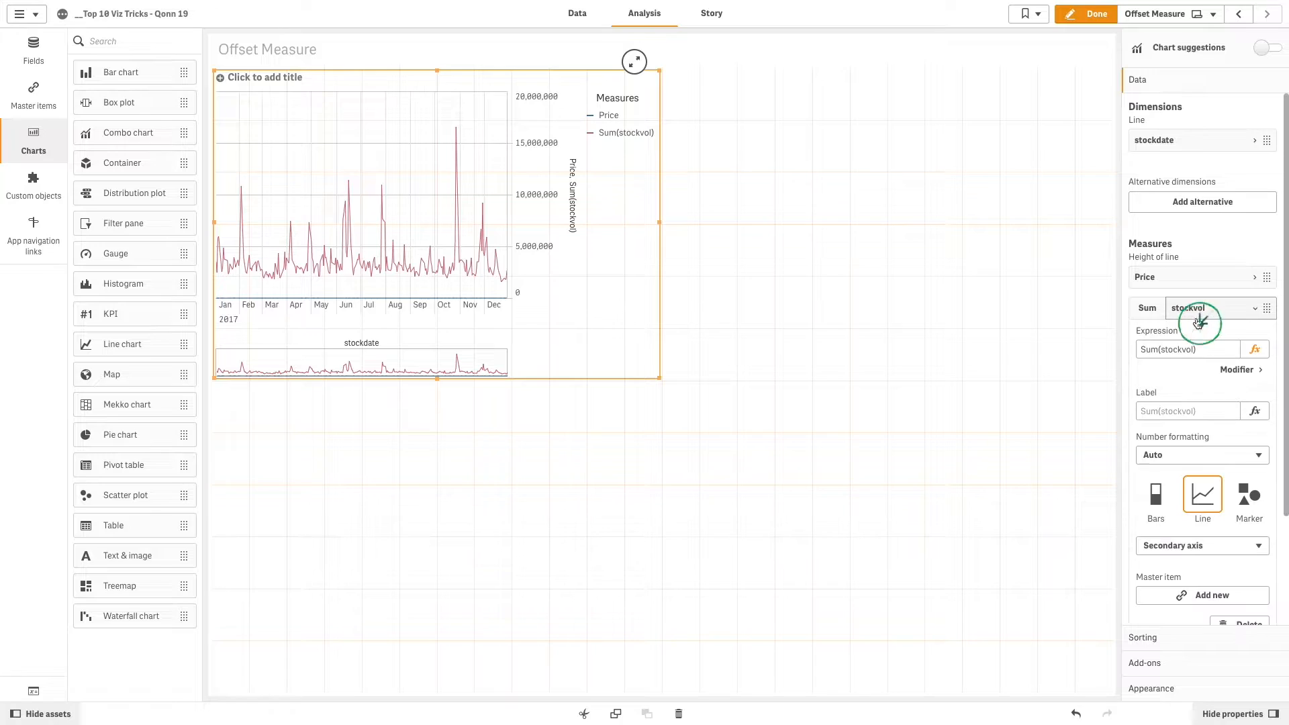
left_click(1155, 499)
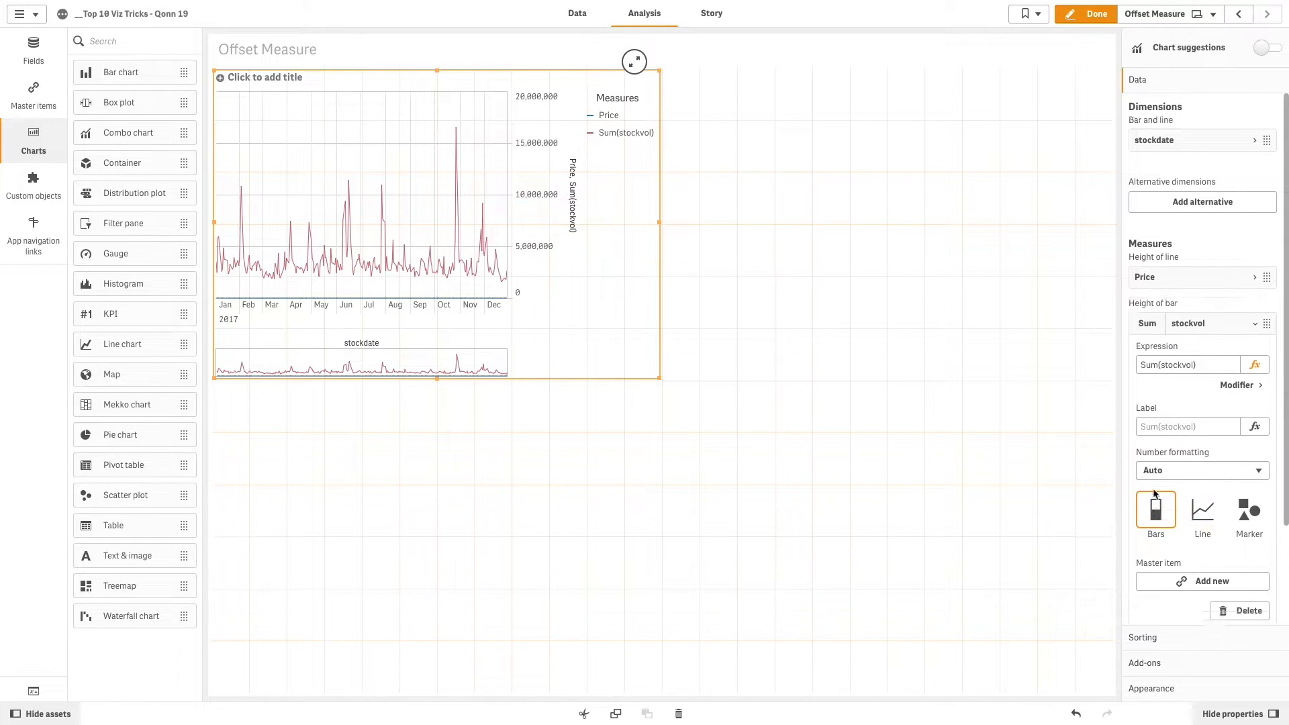
type("Vo")
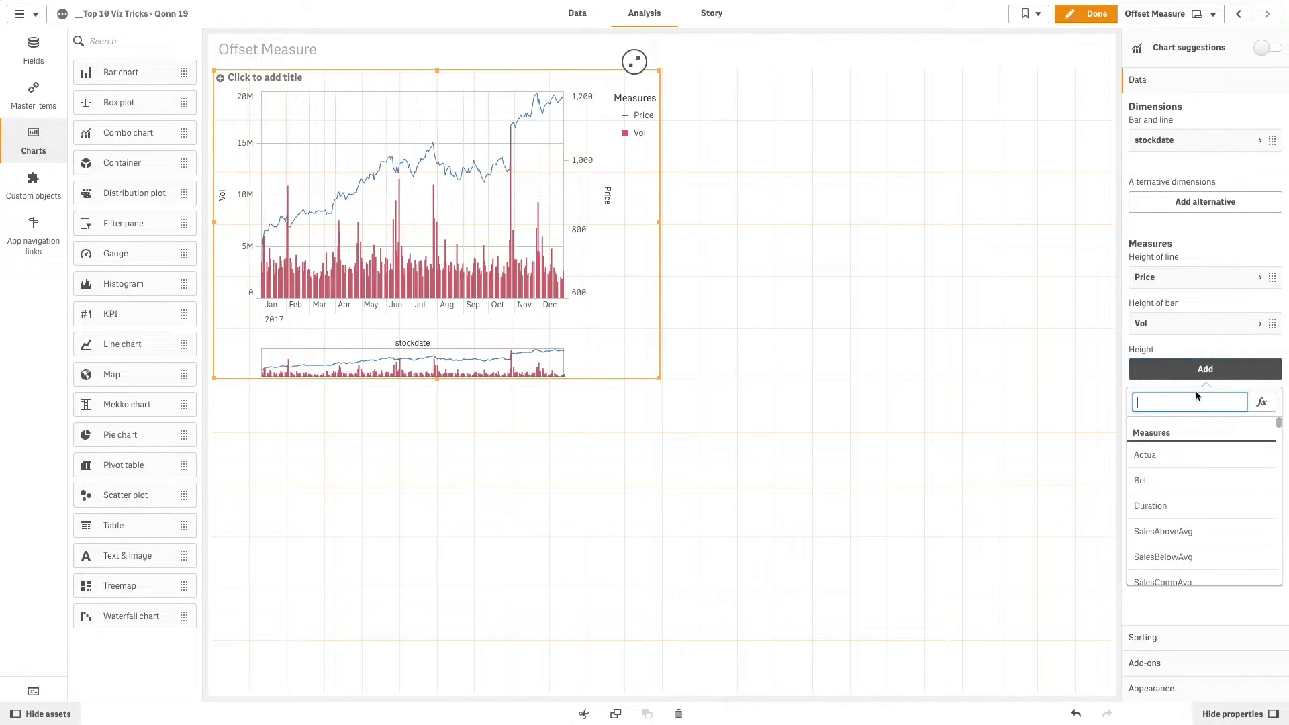
Add a Max/Min measure: if(stockprice=Max(total stockprice) or stockprice=min(total stockprice), only(stockprice)).
left_click(1260, 402)
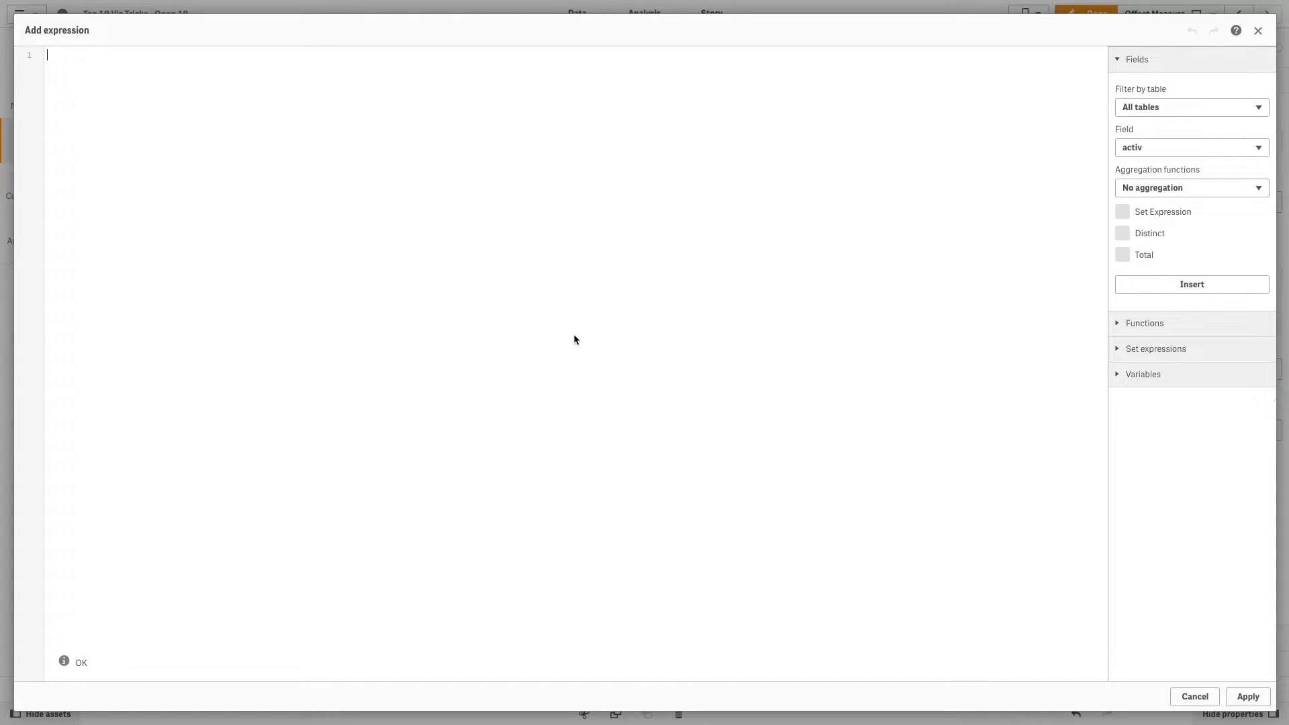
type("if(stockprice=Max(total stockprice) or stockprice=min(total stockprice), only(stockprice))")
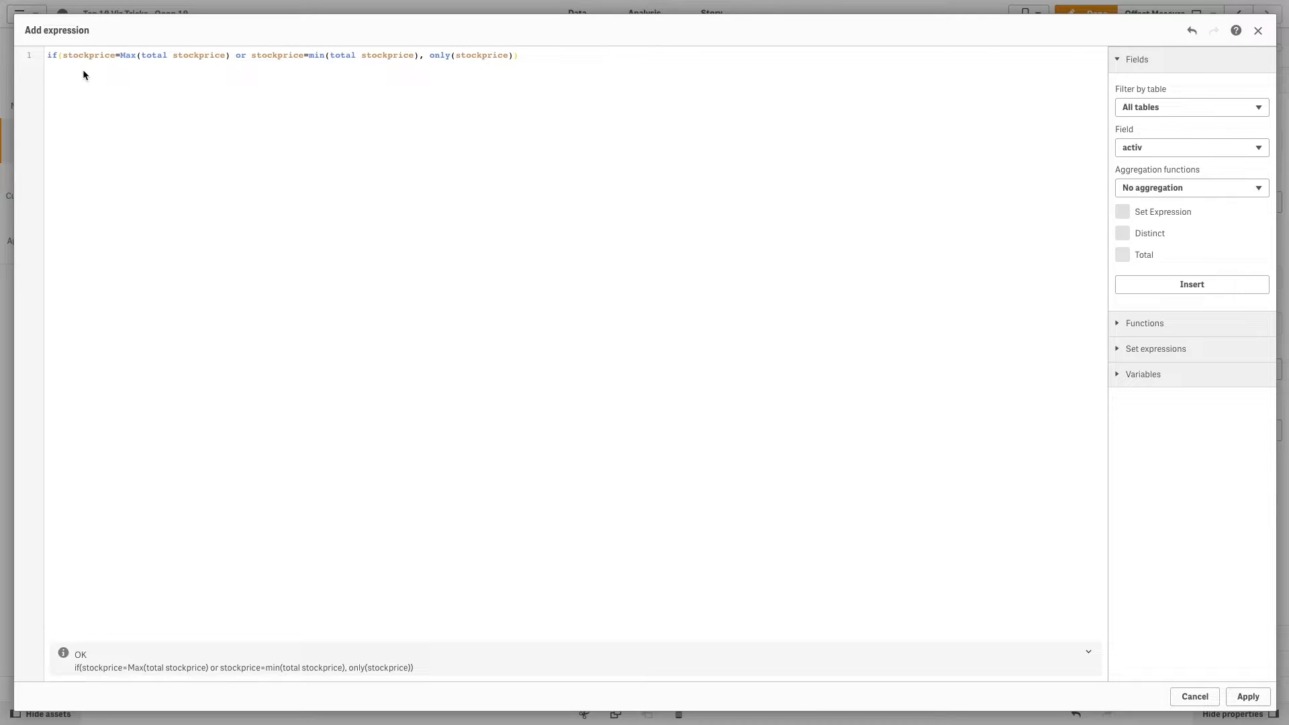
mouse_move(305, 73)
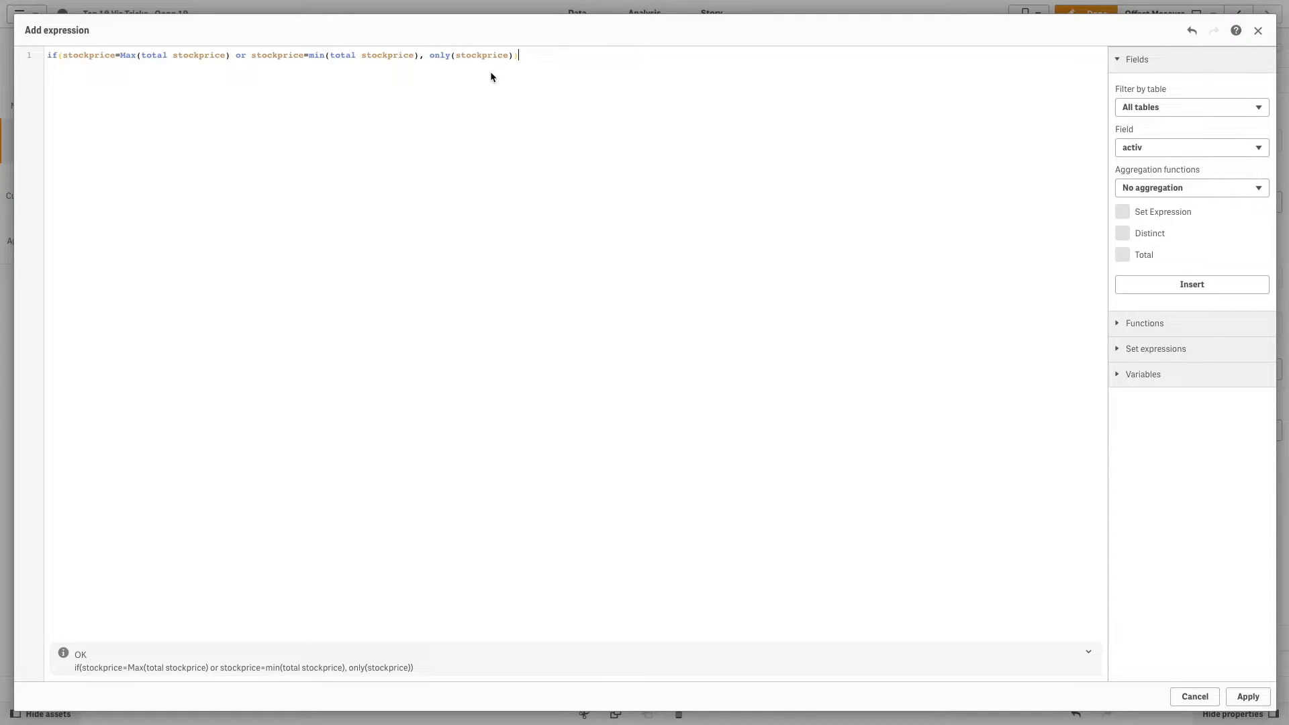
mouse_move(1007, 404)
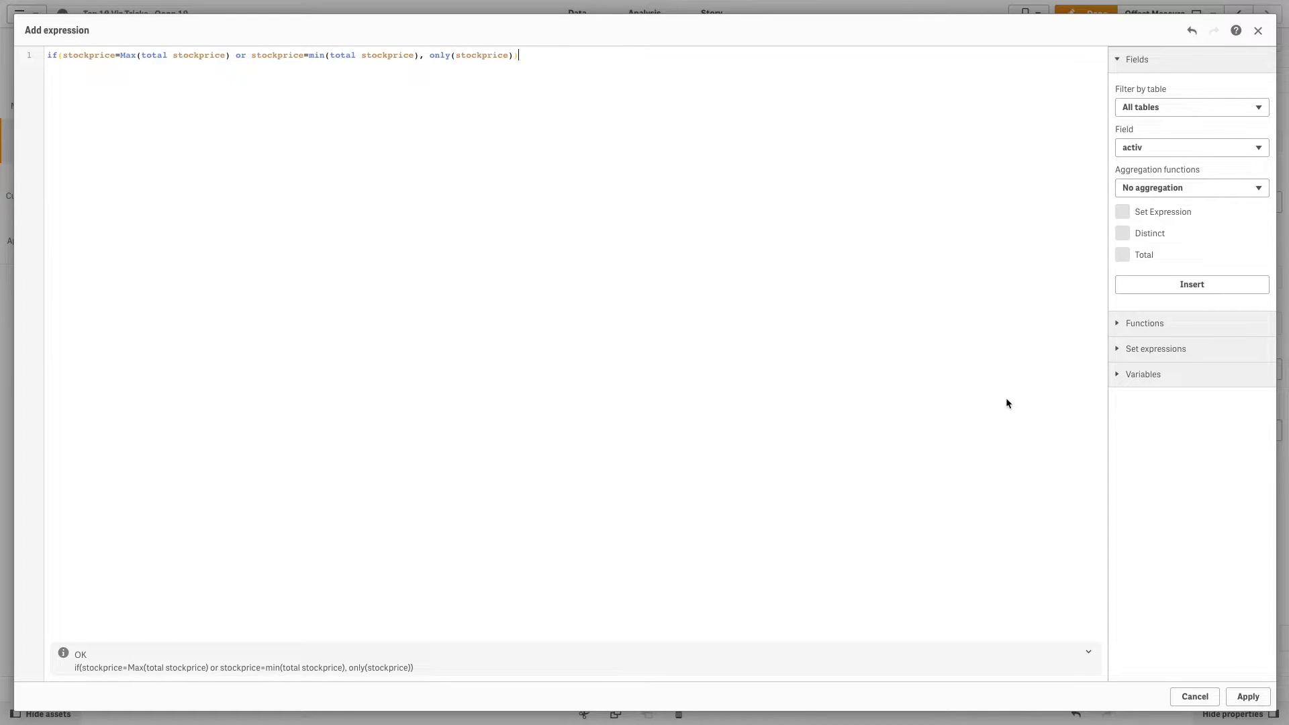
left_click(1246, 697)
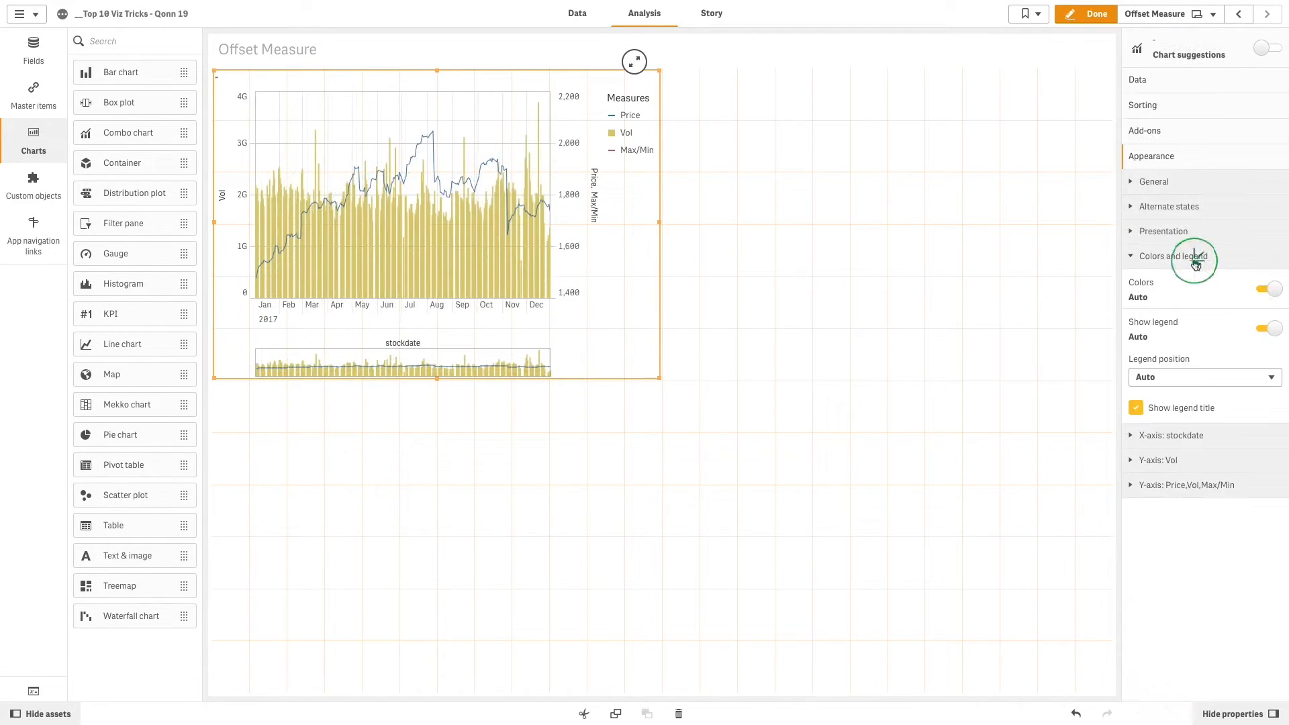
Turn off auto colours, colour the chart by expression and start editing that expression.
left_click(1268, 288)
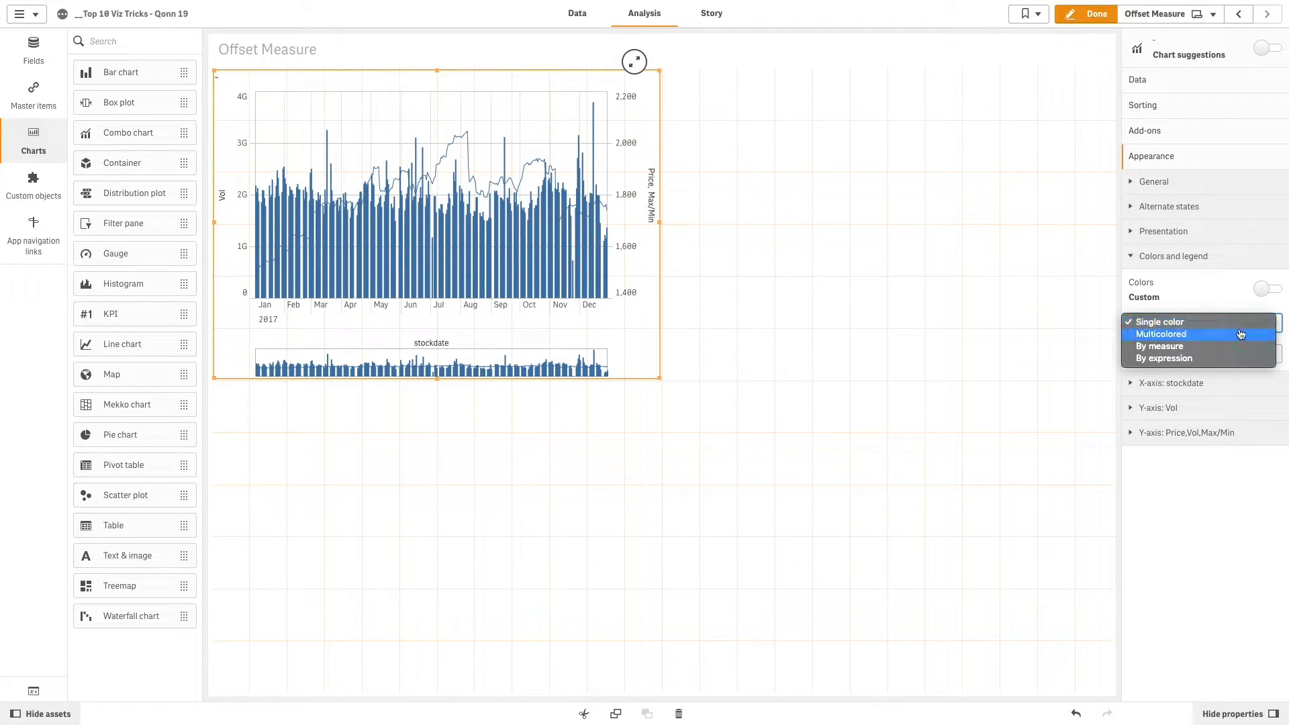
left_click(1165, 359)
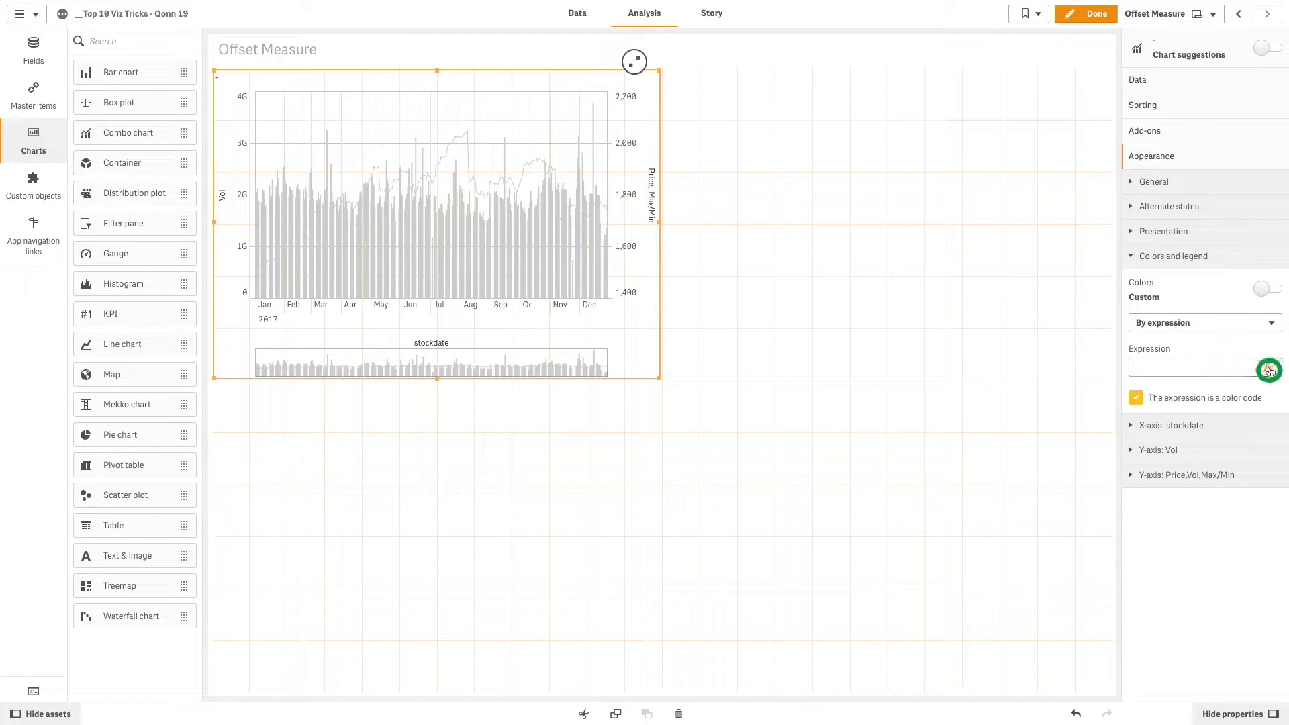
left_click(1268, 368)
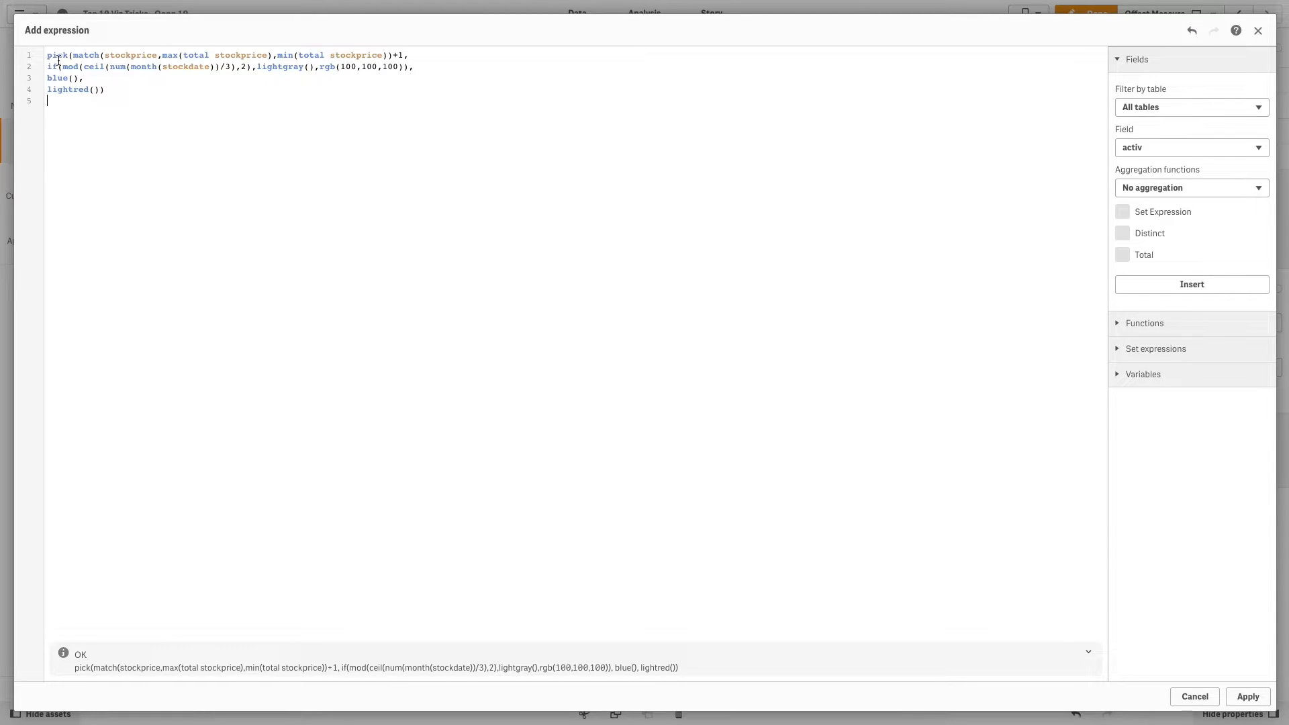
Apply the pick(match(...)) colour expression with blue(), lightred() and alternating grey quarters.
left_click(144, 67)
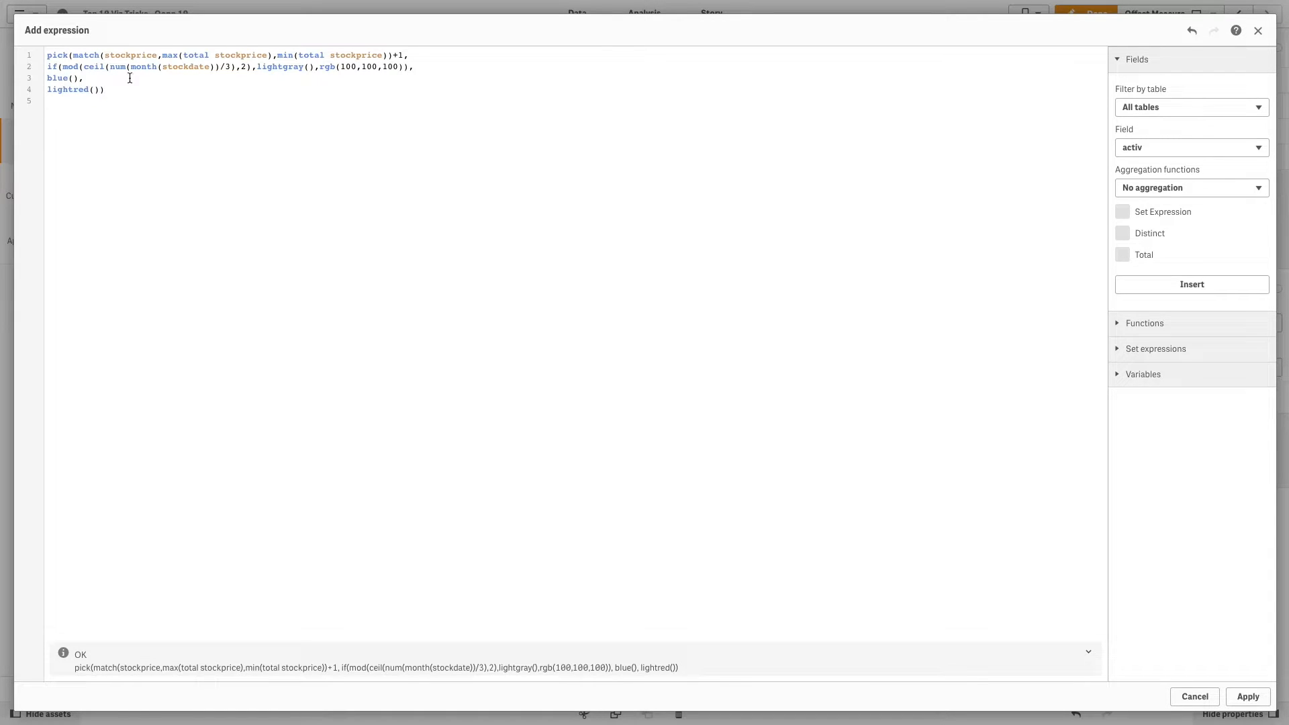
left_click(64, 101)
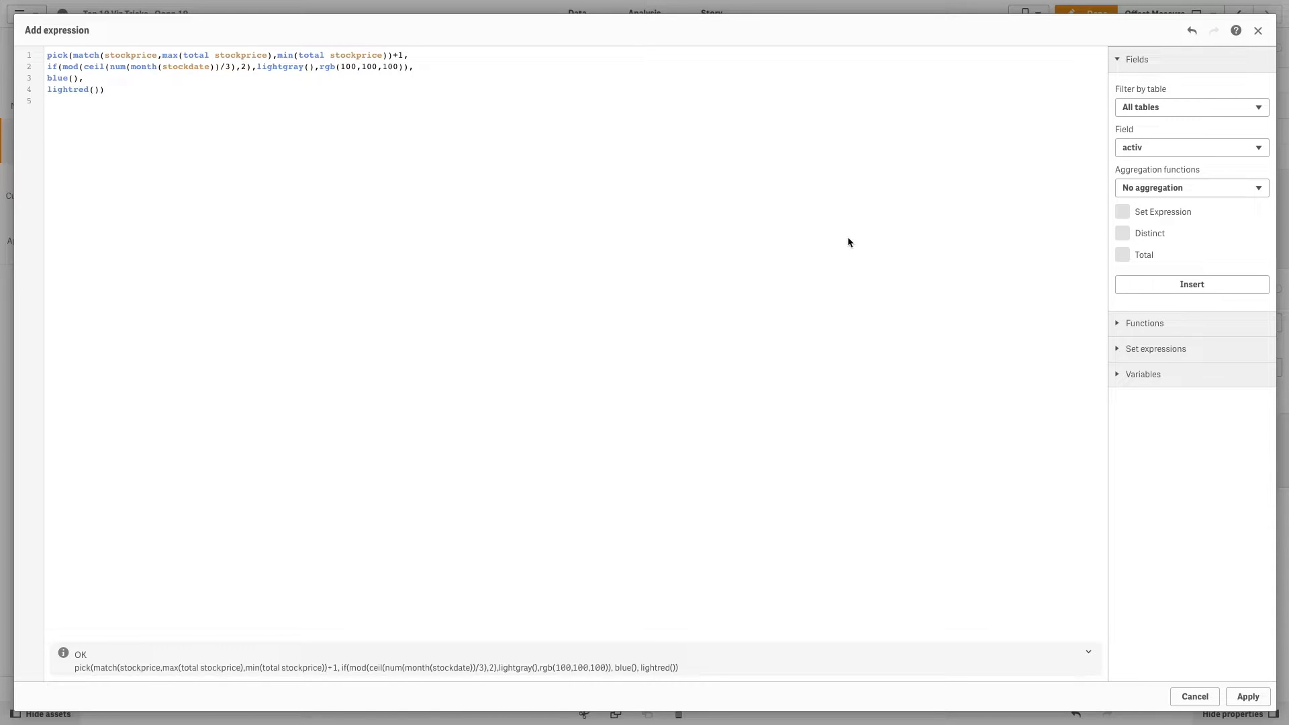
left_click(1247, 696)
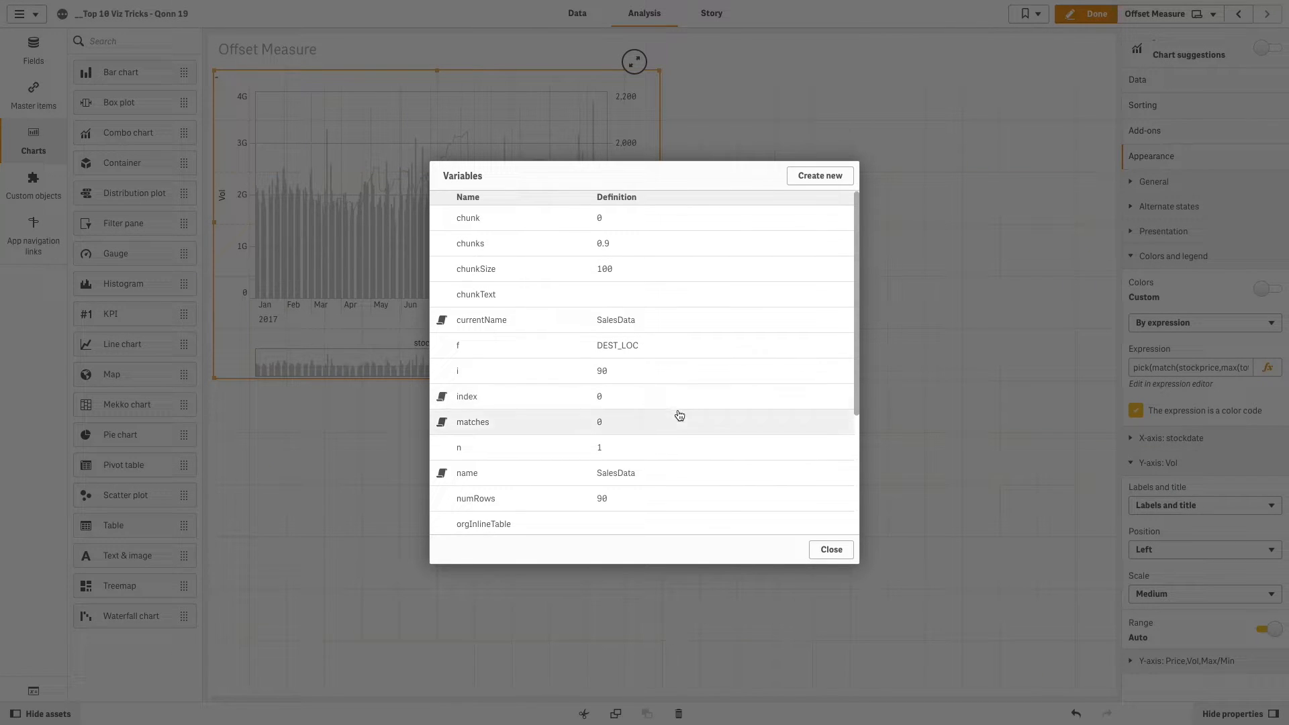
Scroll the Variables list to vStock (value 4) and close it.
scroll("down", 3)
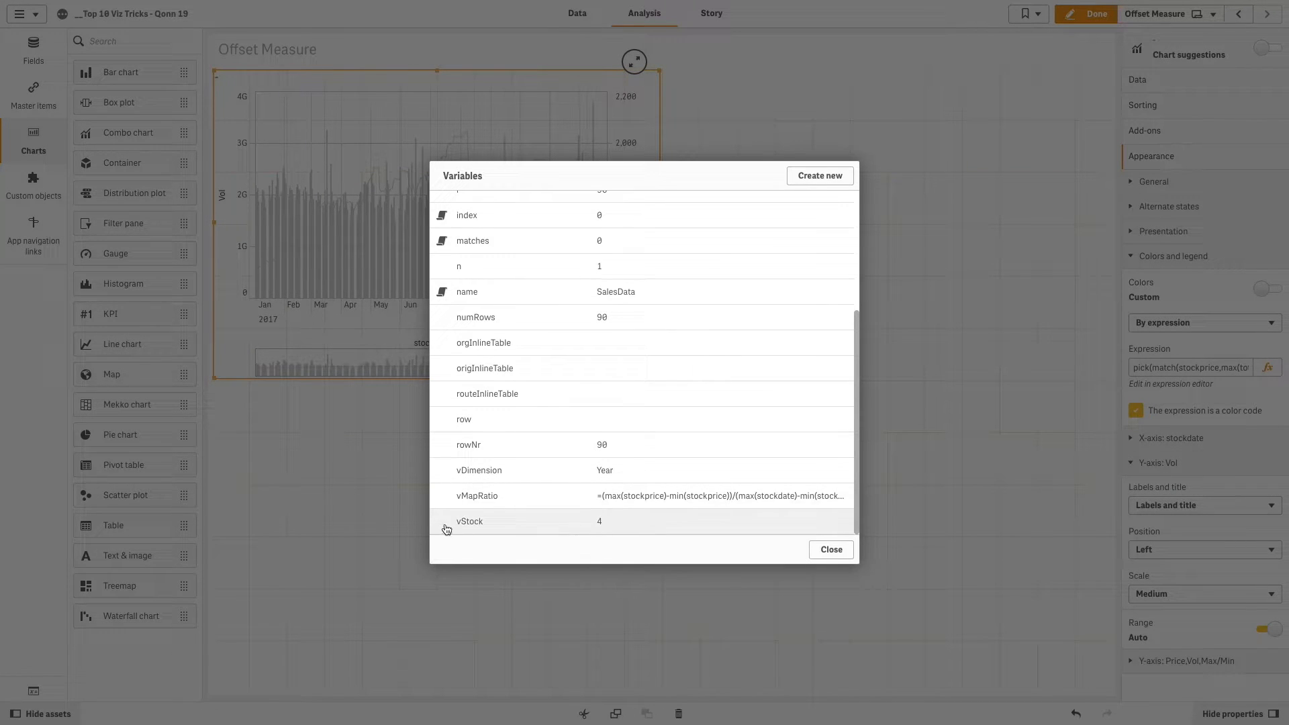
mouse_move(500, 532)
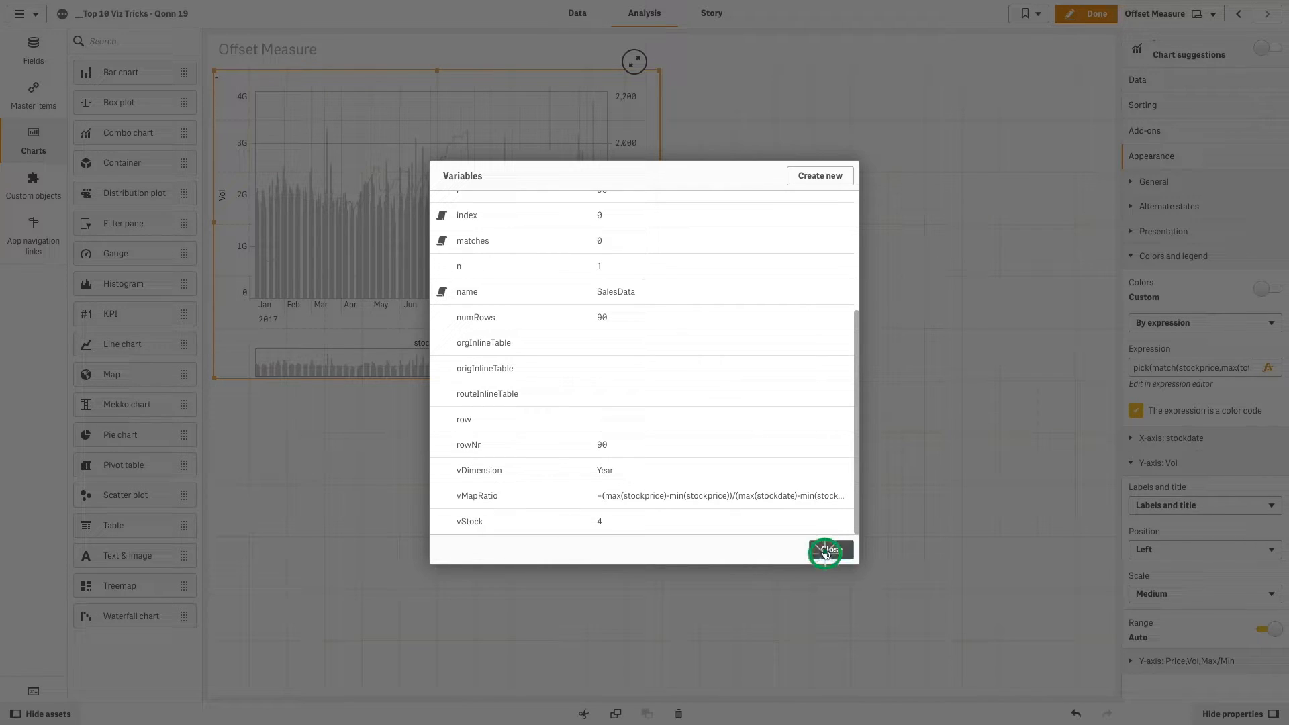
left_click(827, 550)
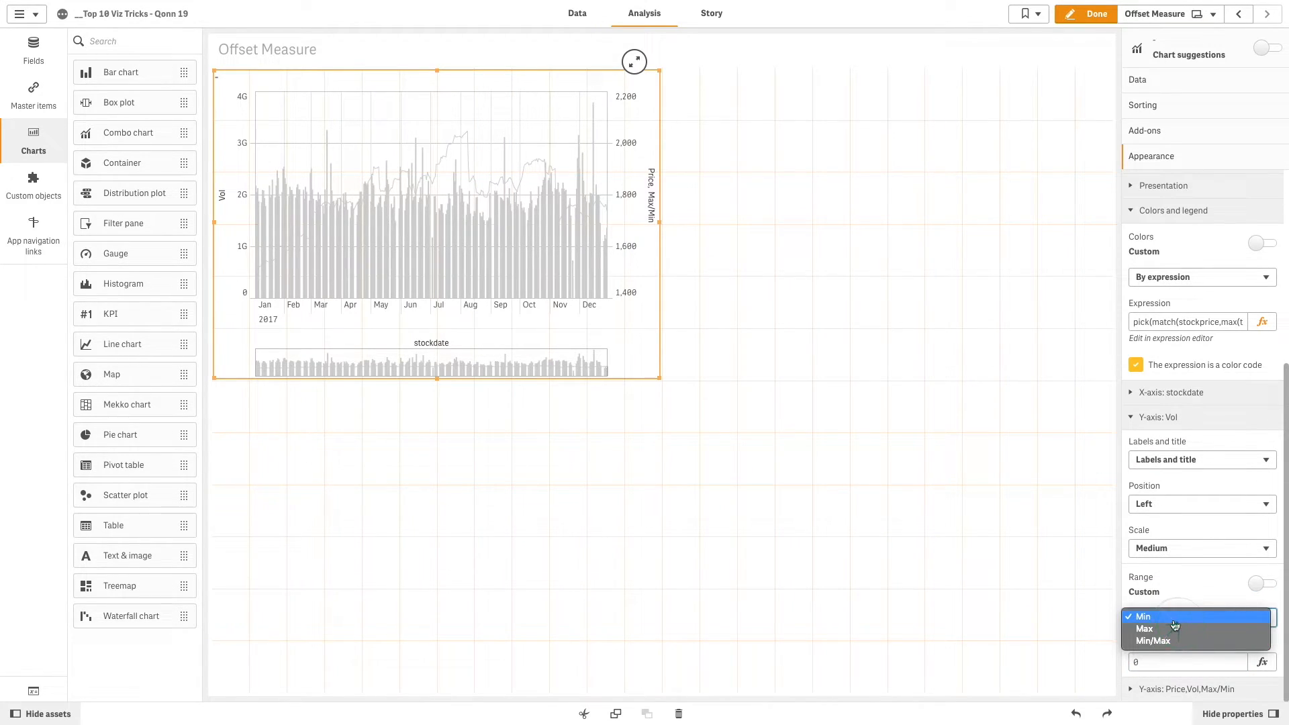
Set the Vol Y-axis range to Custom so it runs from 0 to 1.25G.
left_click(1143, 628)
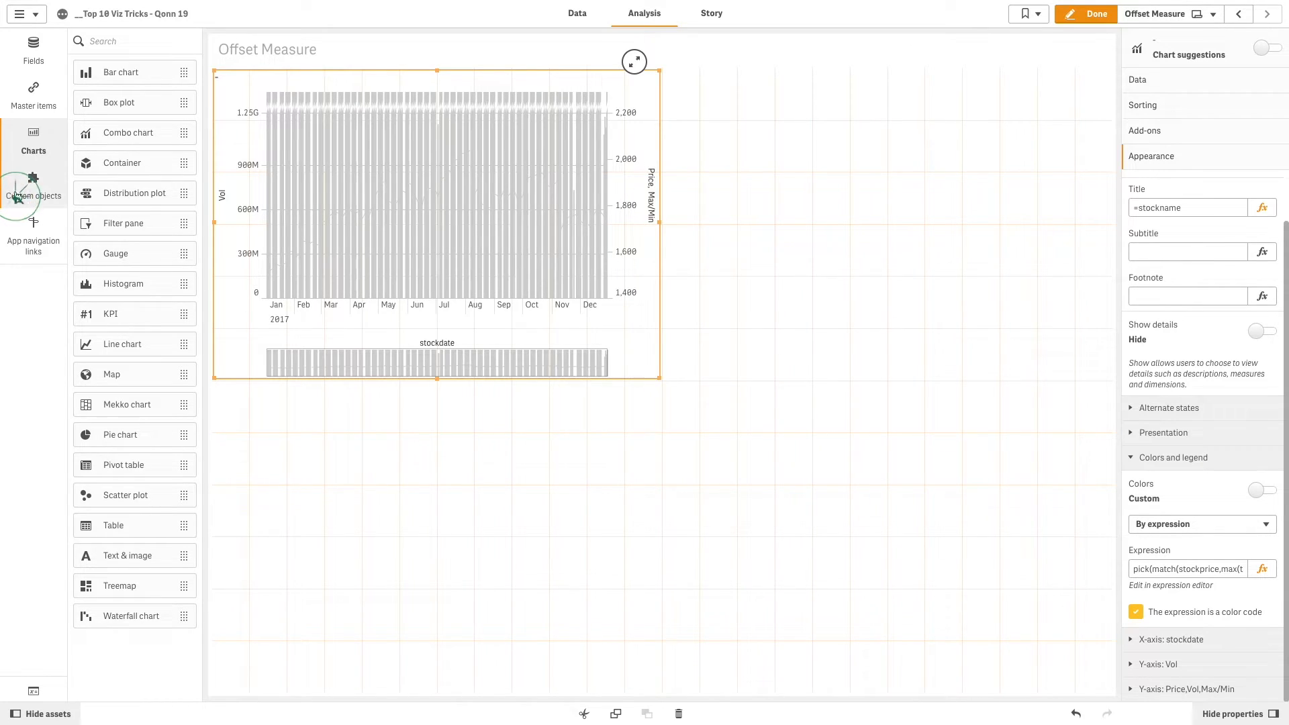
Add a Button for navigation to the sheet labelled Amazon.
left_click(32, 185)
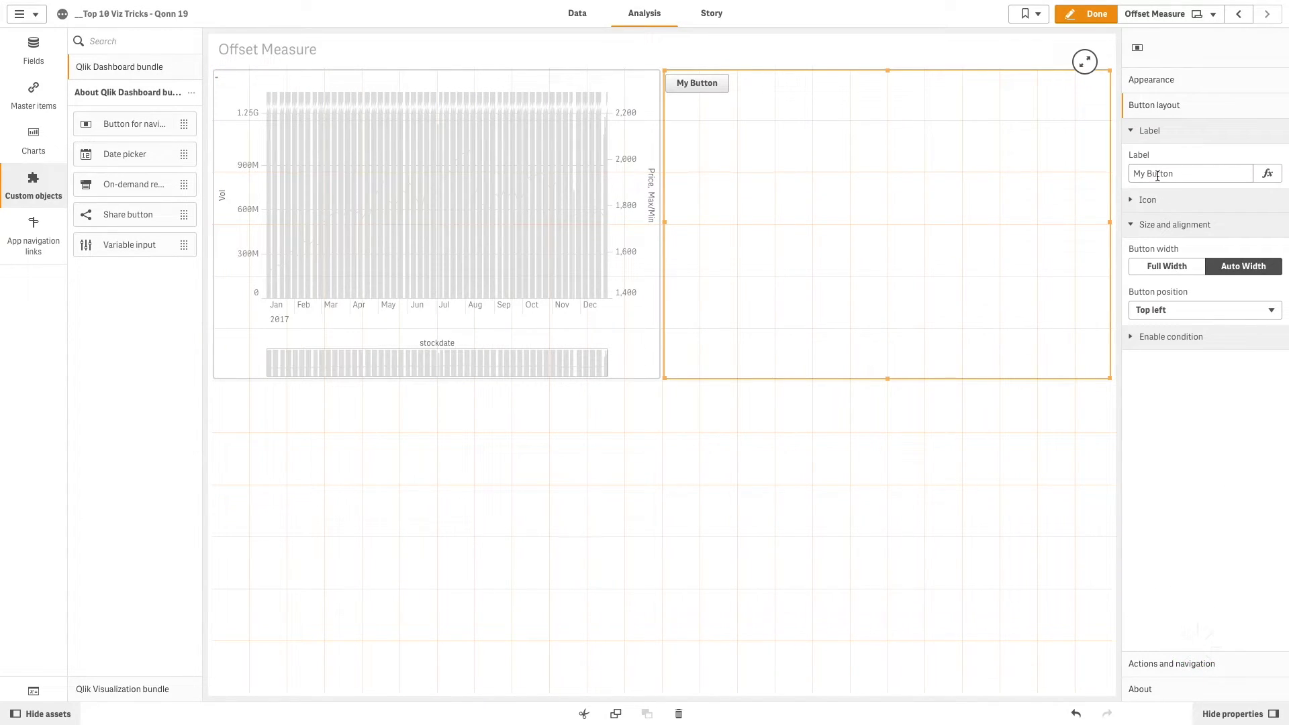
type("Amazon")
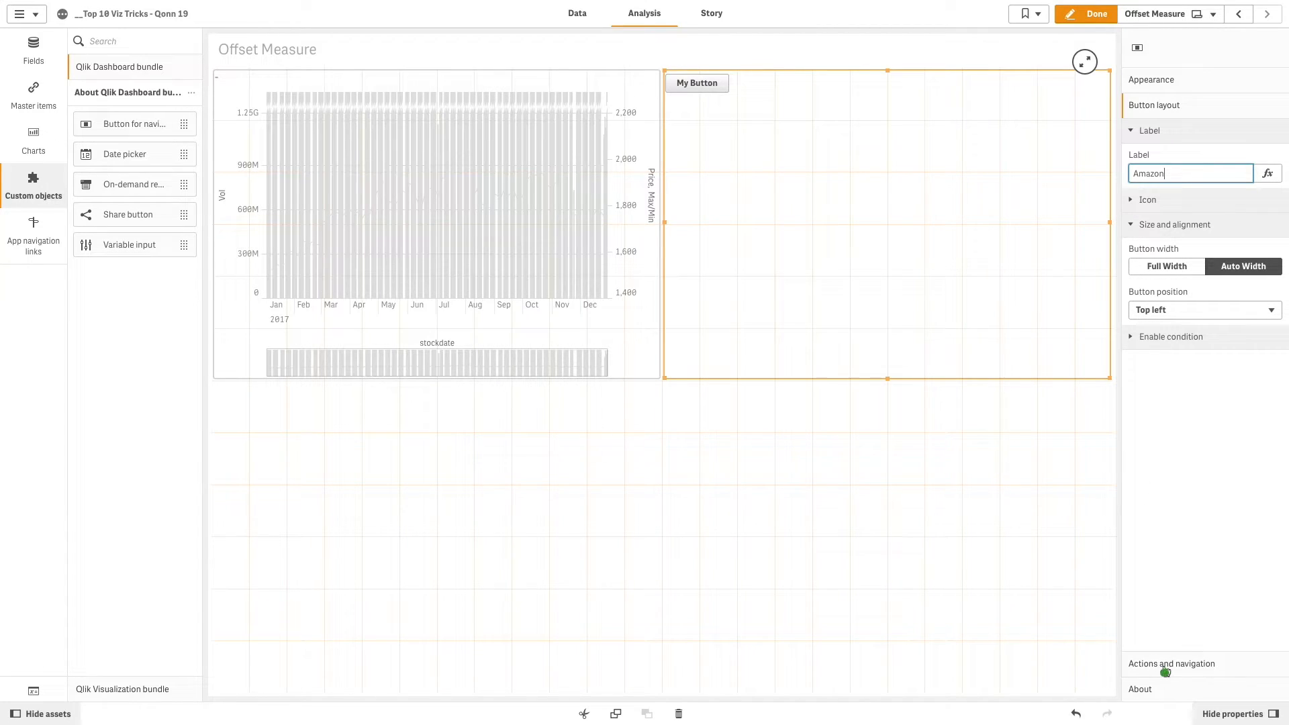
left_click(1172, 664)
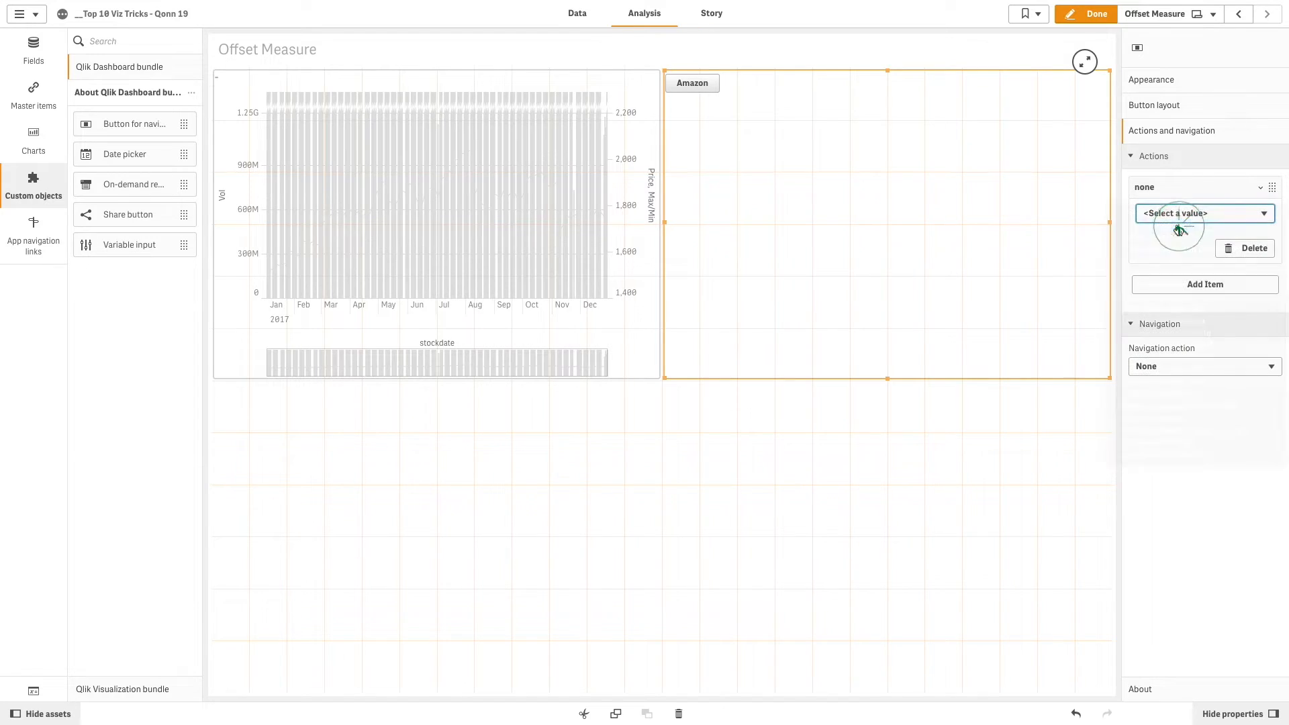
Set the button's action to Apply a bookmark > Amazon and show the saved bookmarks.
left_click(1201, 214)
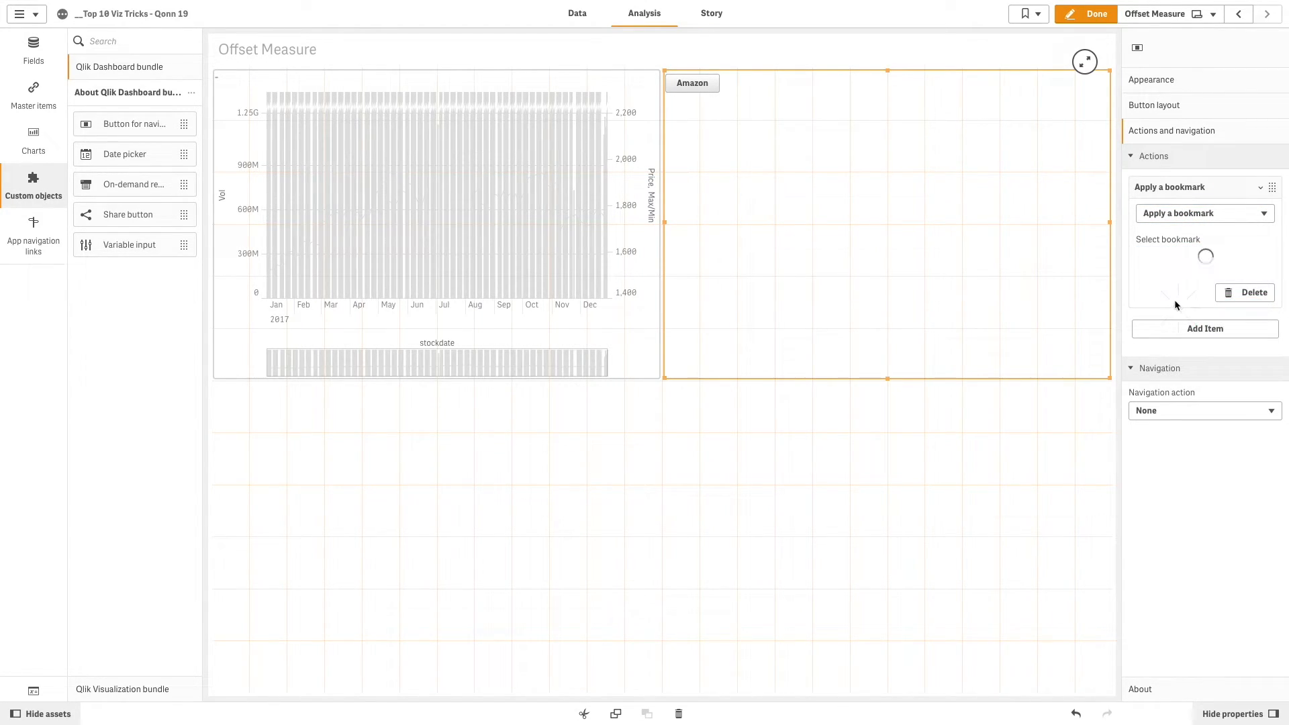
left_click(1202, 258)
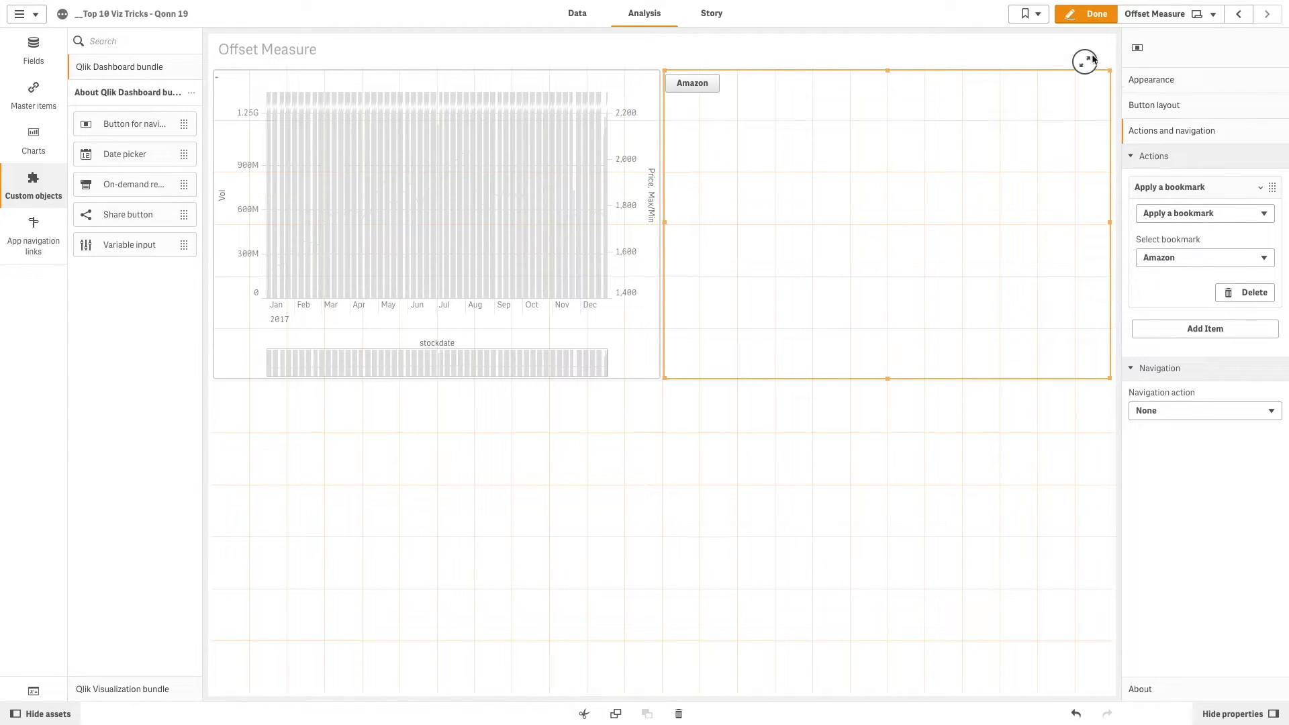
left_click(1024, 13)
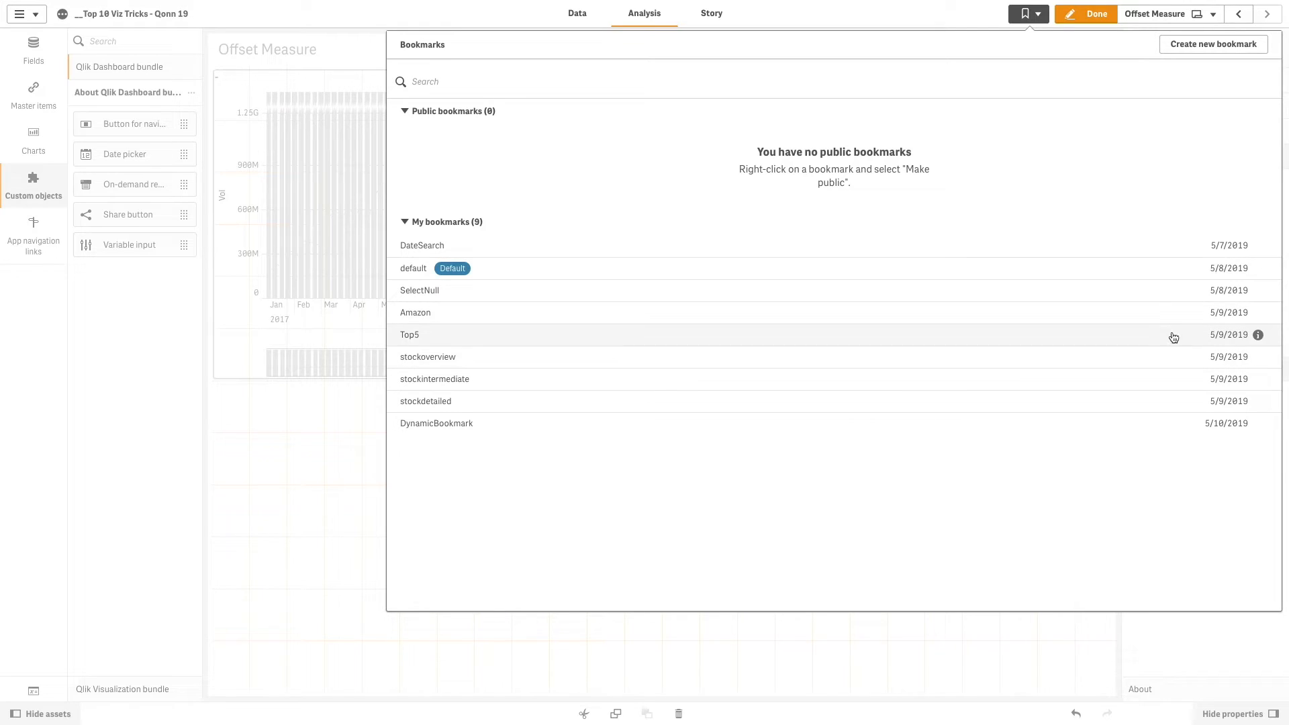
Close the bookmarks and drag a Variable input control below the Amazon button.
left_click(1258, 313)
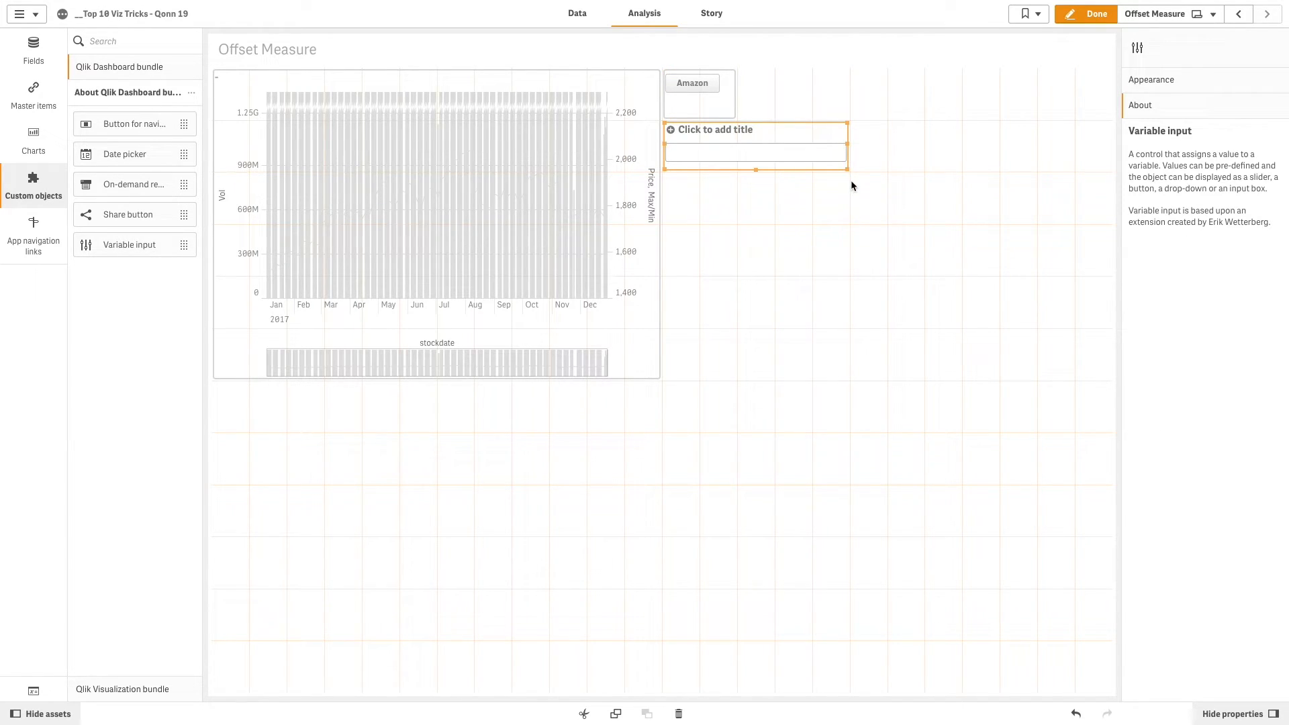
Hide the variable input's title in its general appearance settings.
left_click(1150, 79)
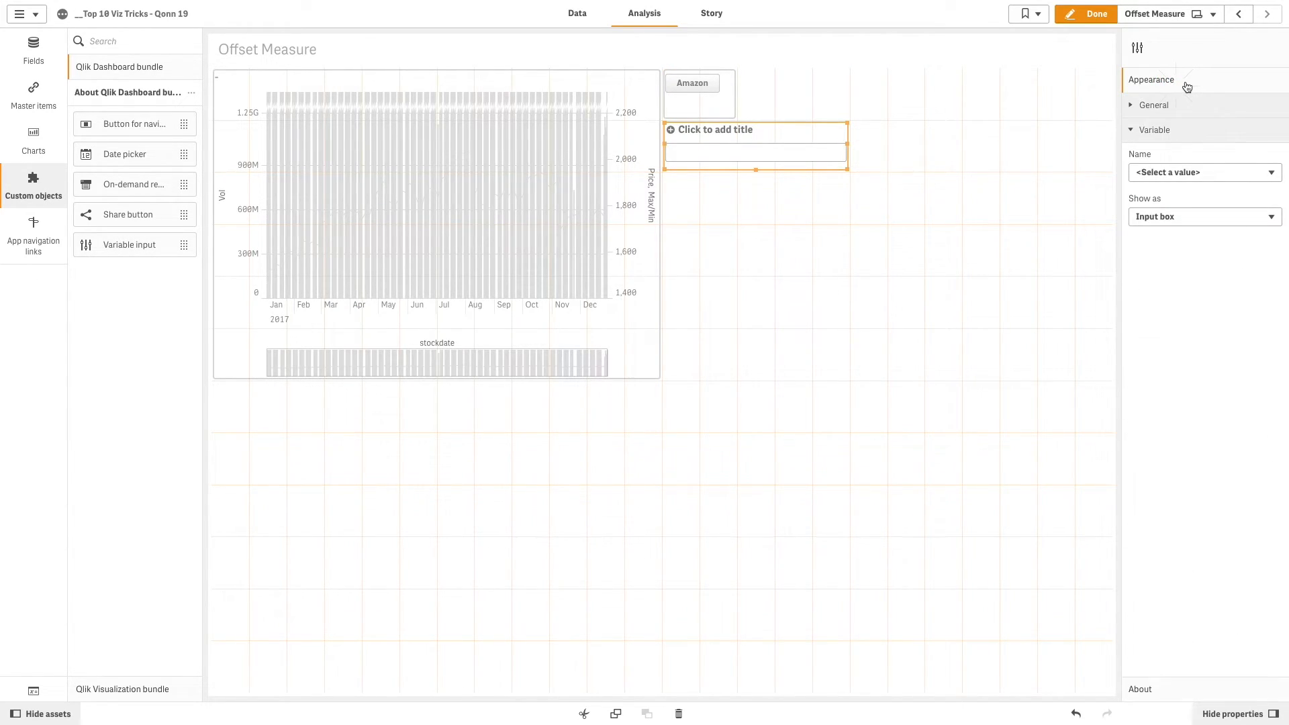
left_click(1153, 104)
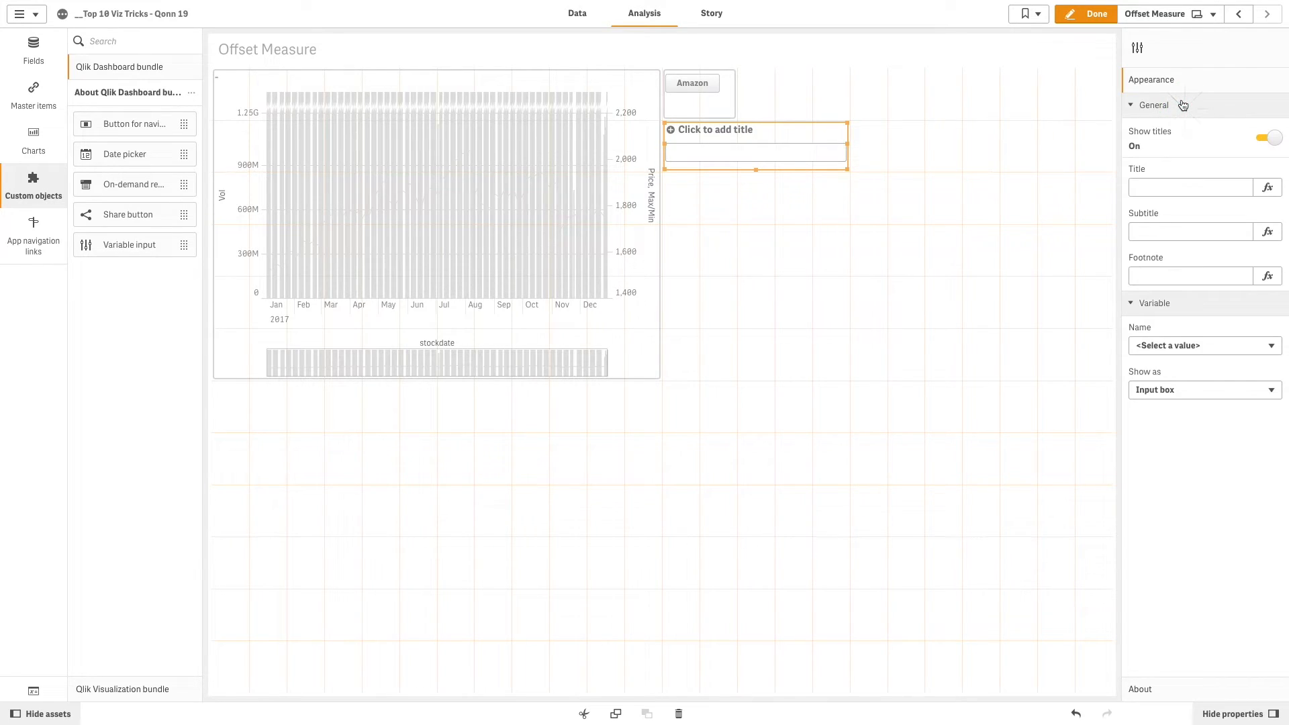
left_click(1268, 137)
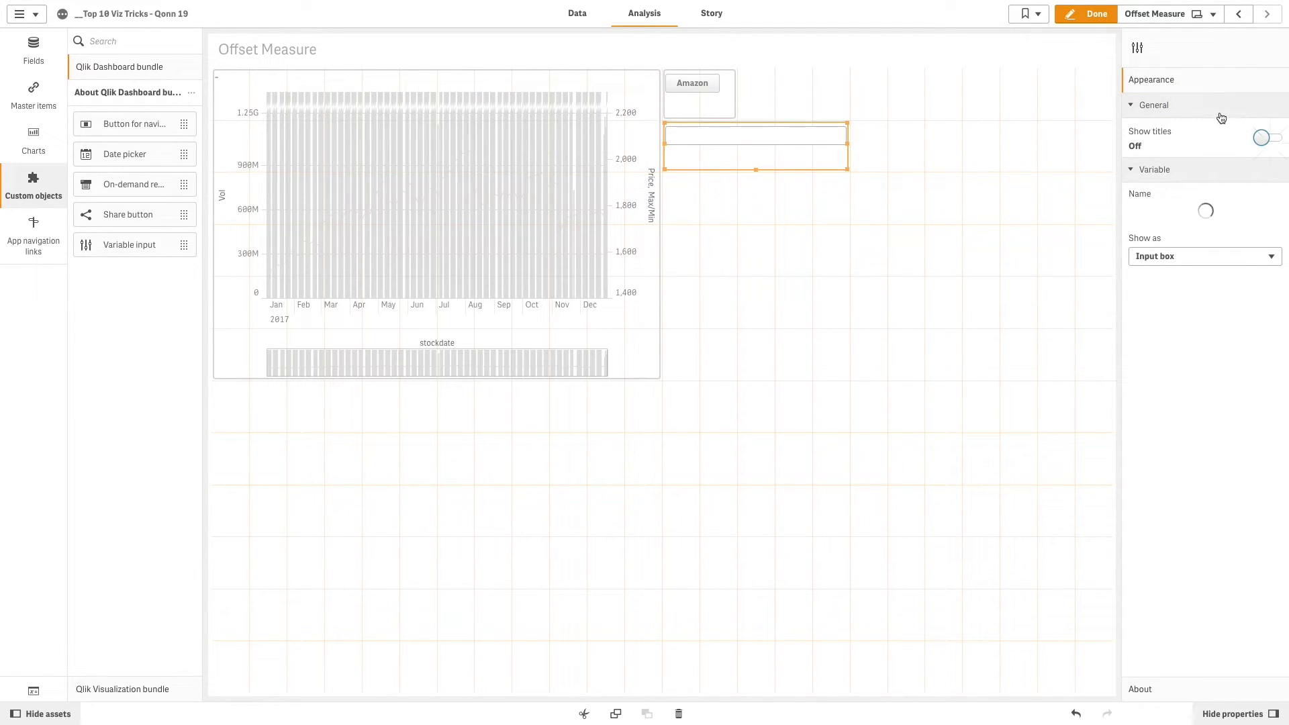
left_click(1153, 105)
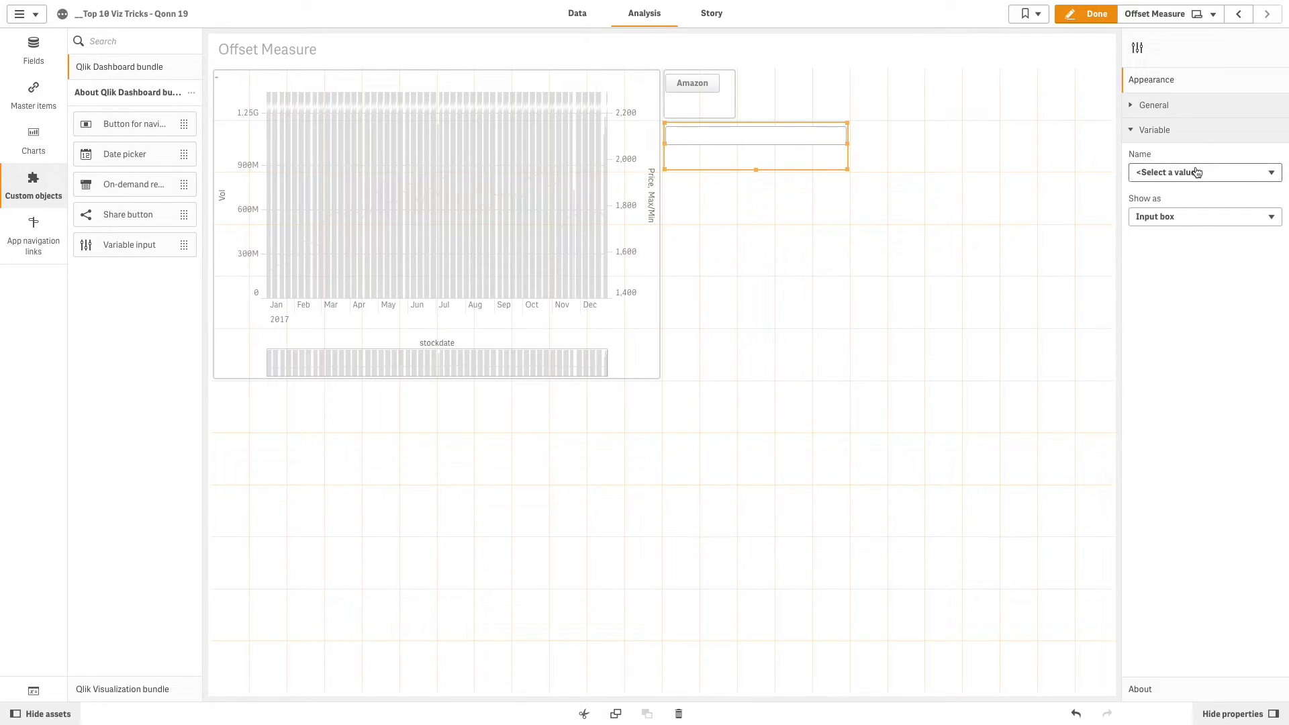
Bind the control to vStock as a drop-down with alternatives Offset and No offset, then finish editing.
left_click(1203, 172)
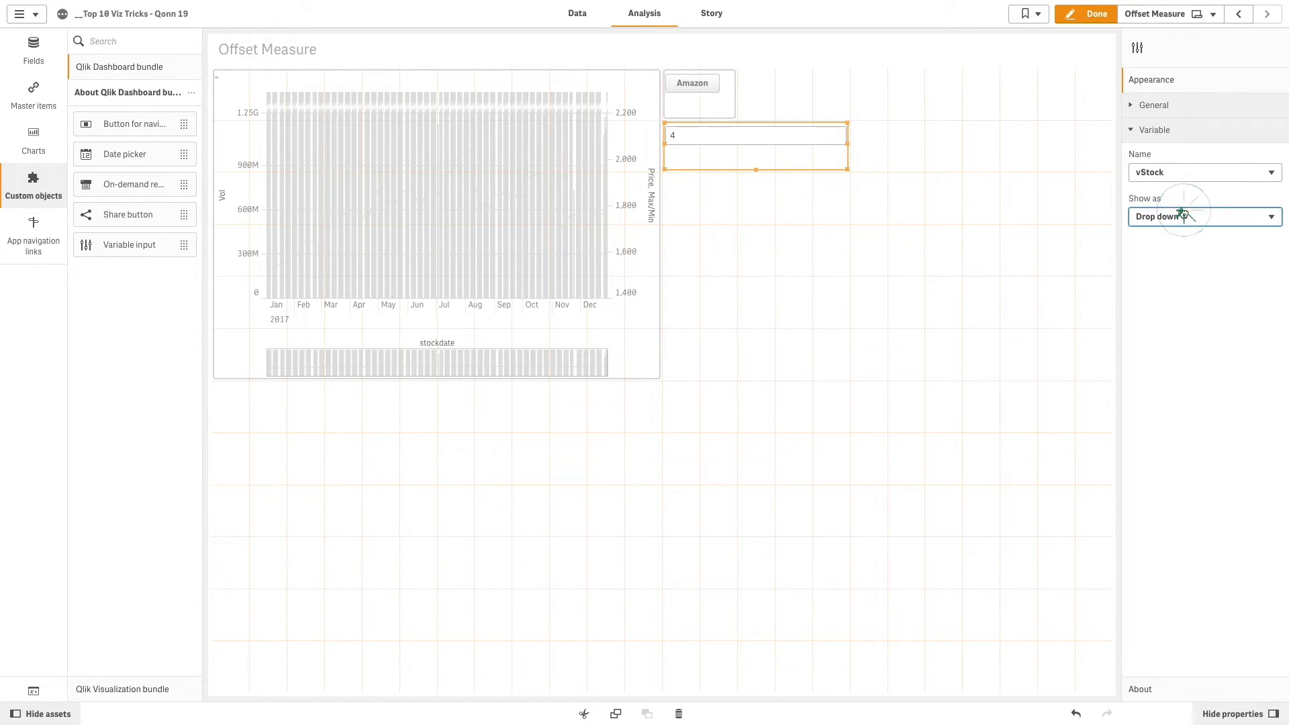
left_click(1202, 216)
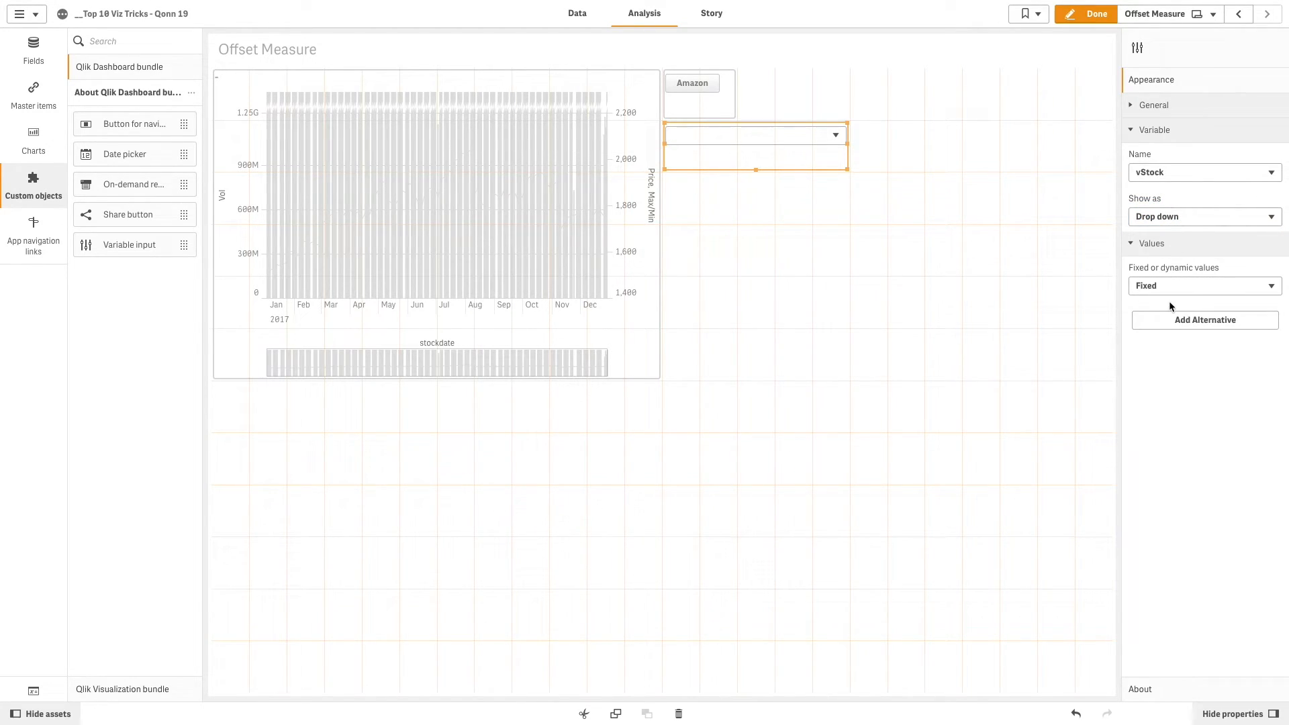
left_click(1202, 319)
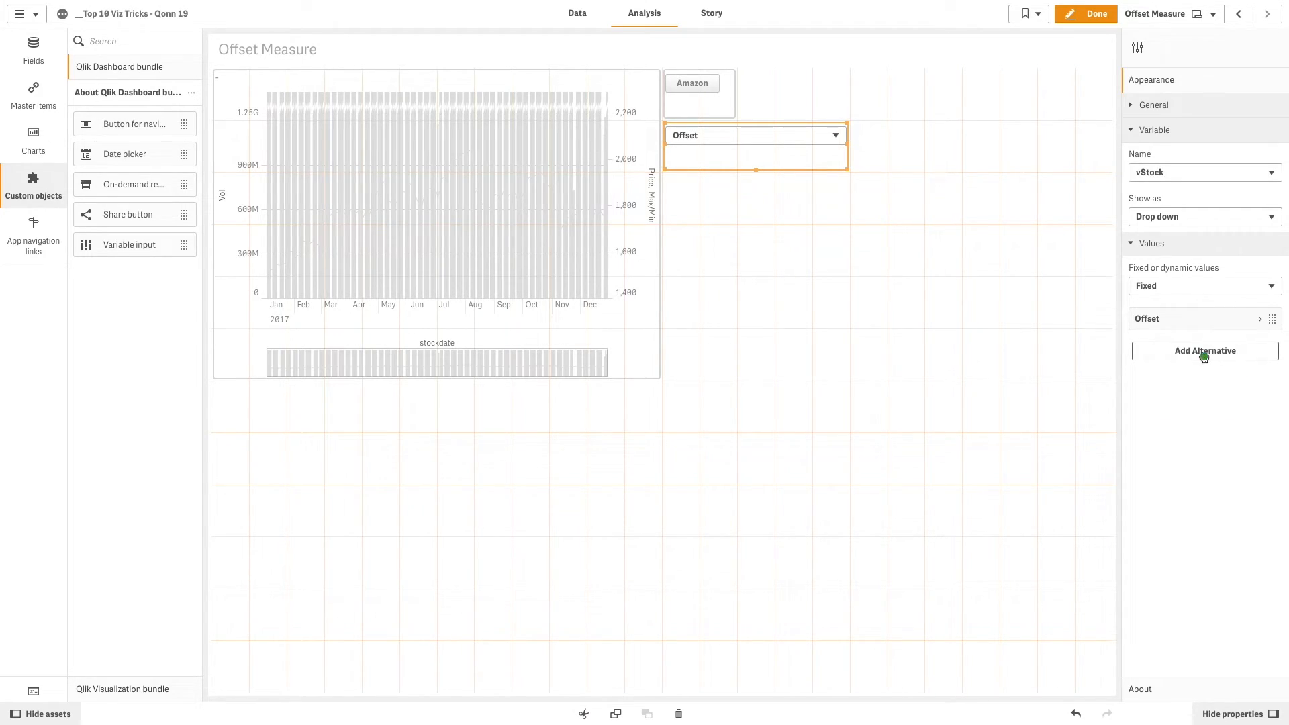
left_click(1204, 350)
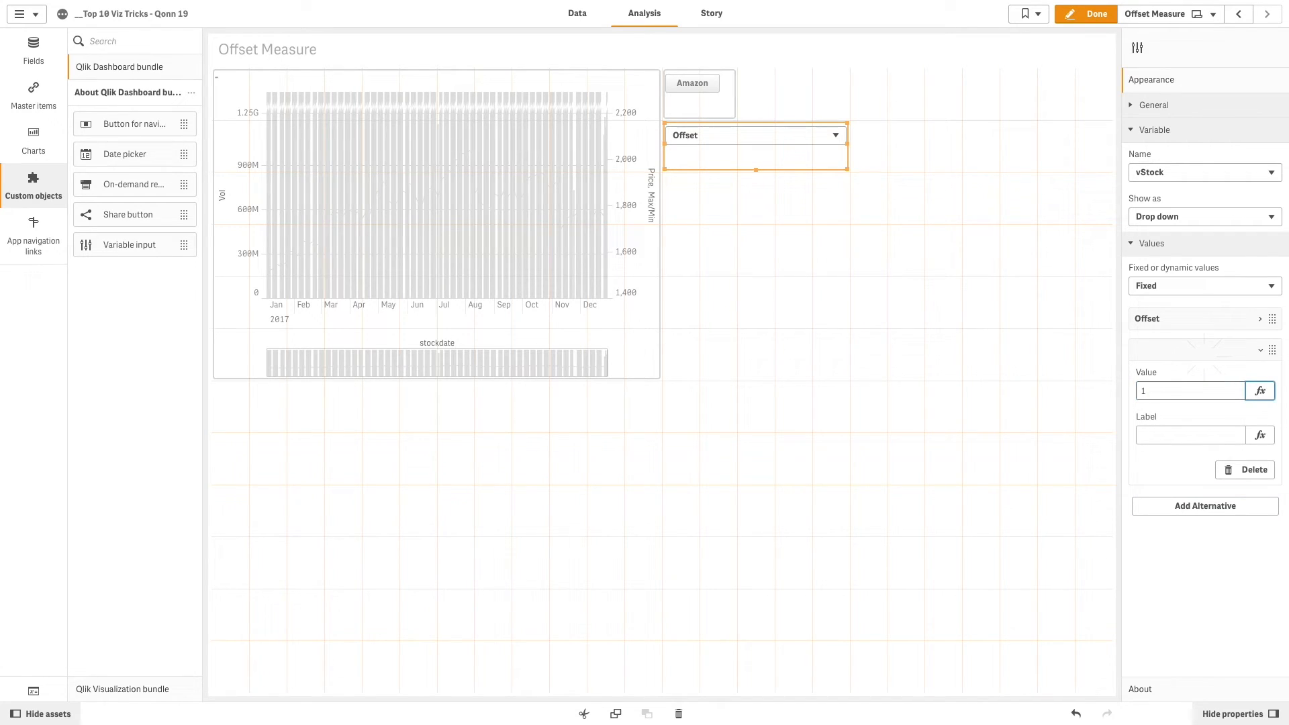
type("No offset")
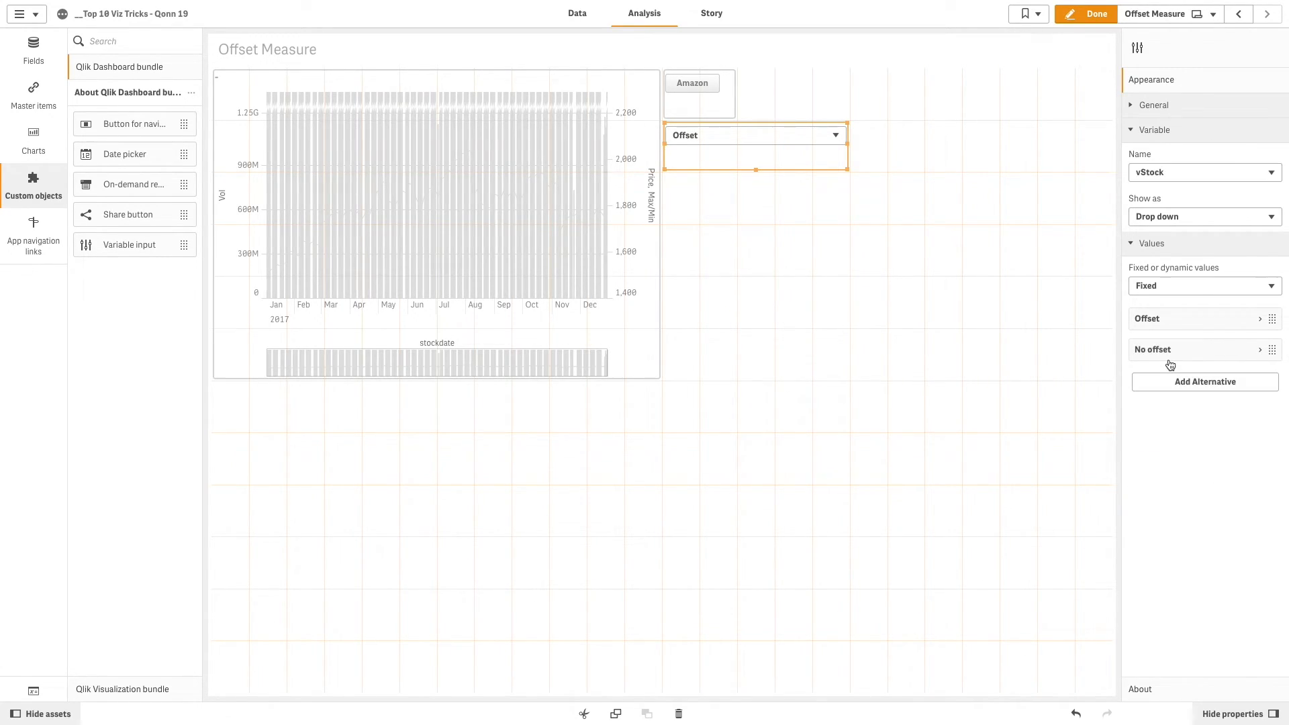
left_click(1096, 13)
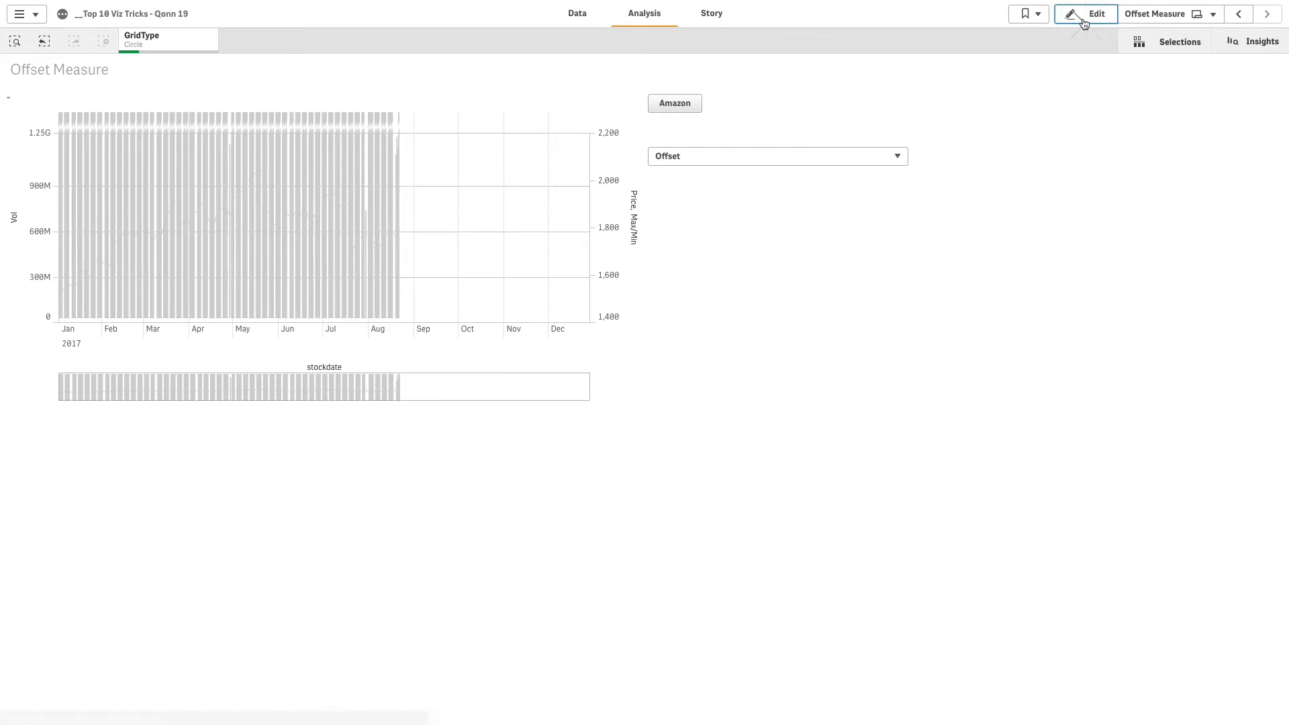
Filter the chart to AMZN via the Amazon button, try No offset volume scaling, then restore Offset.
left_click(674, 103)
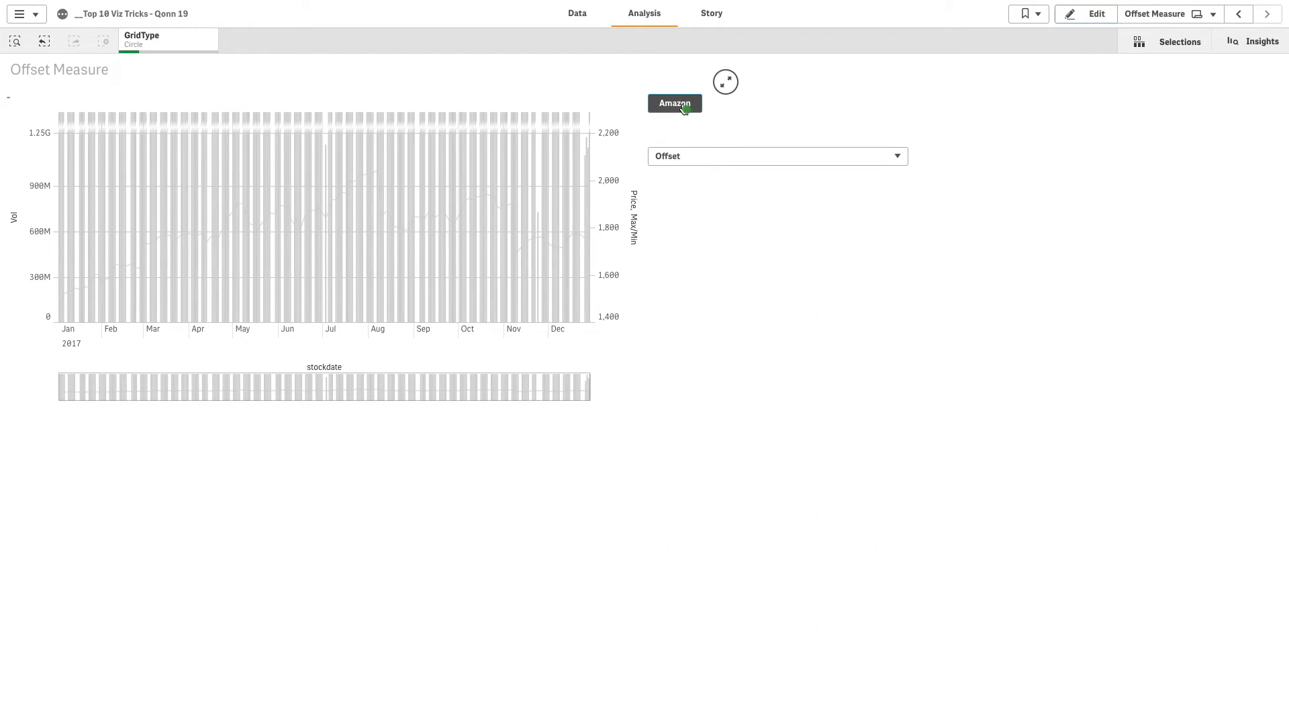
left_click(674, 103)
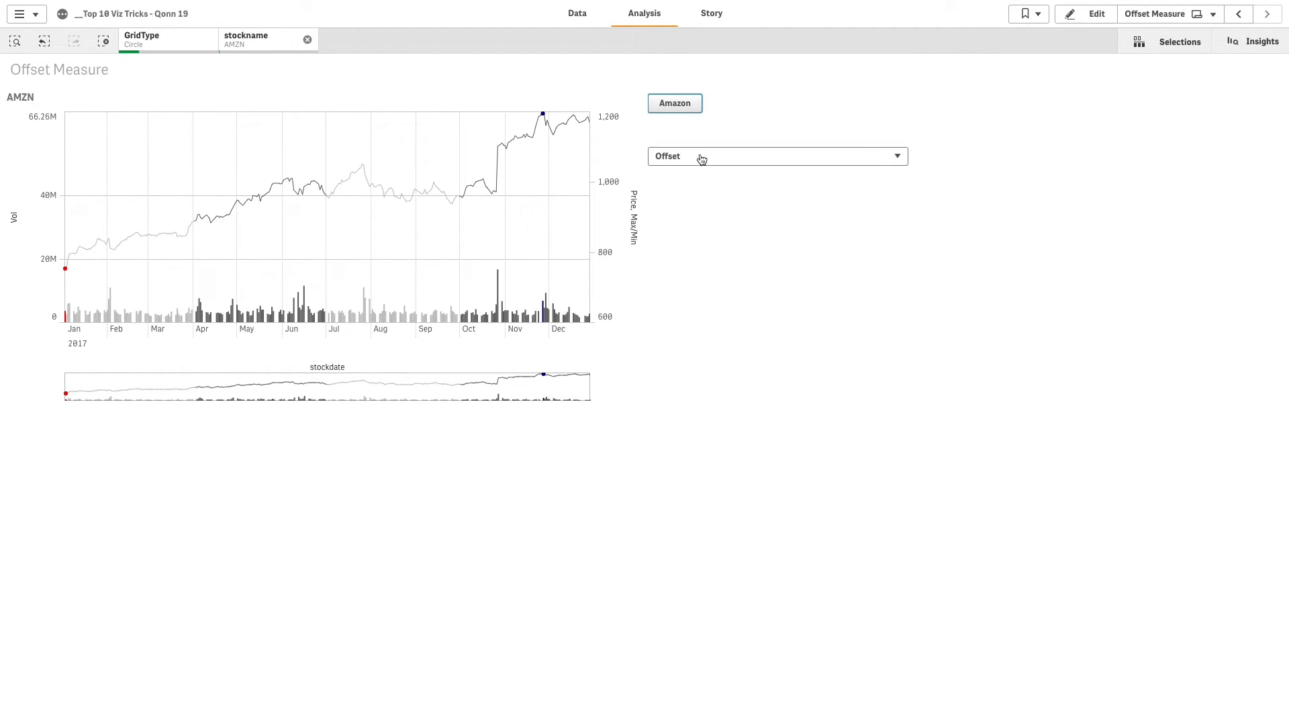
left_click(777, 155)
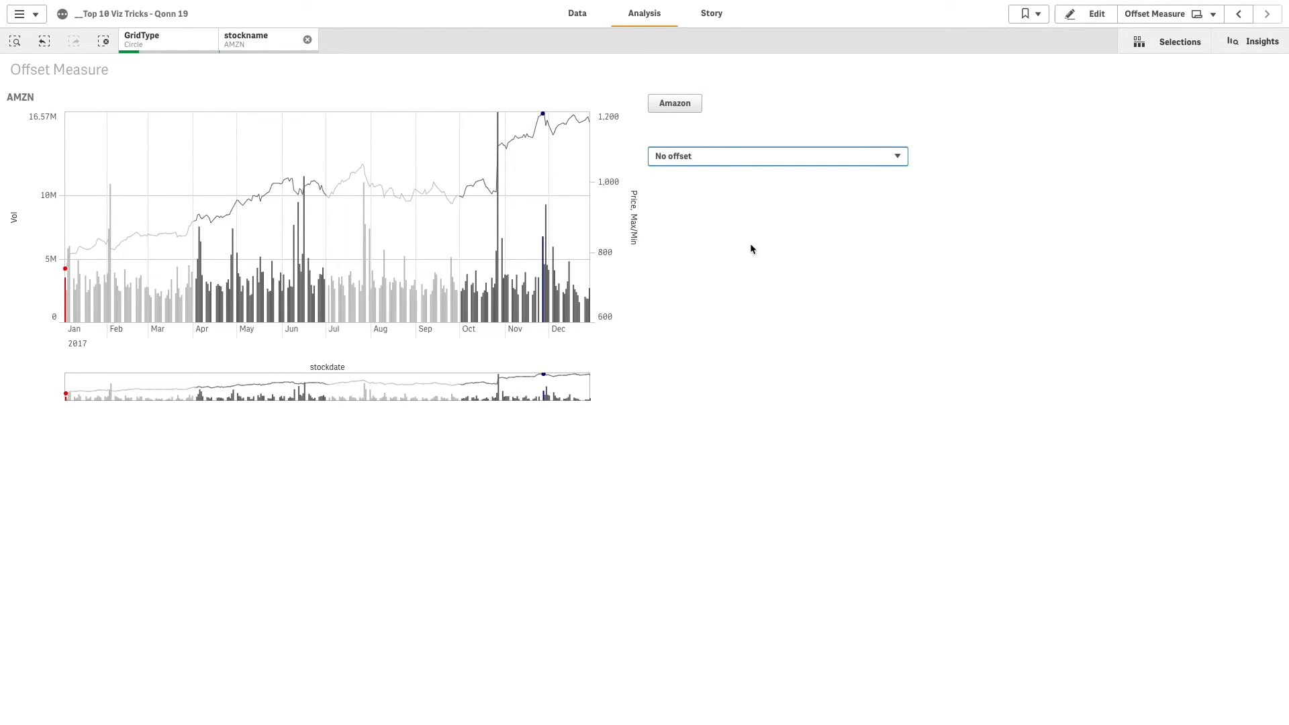
mouse_move(177, 325)
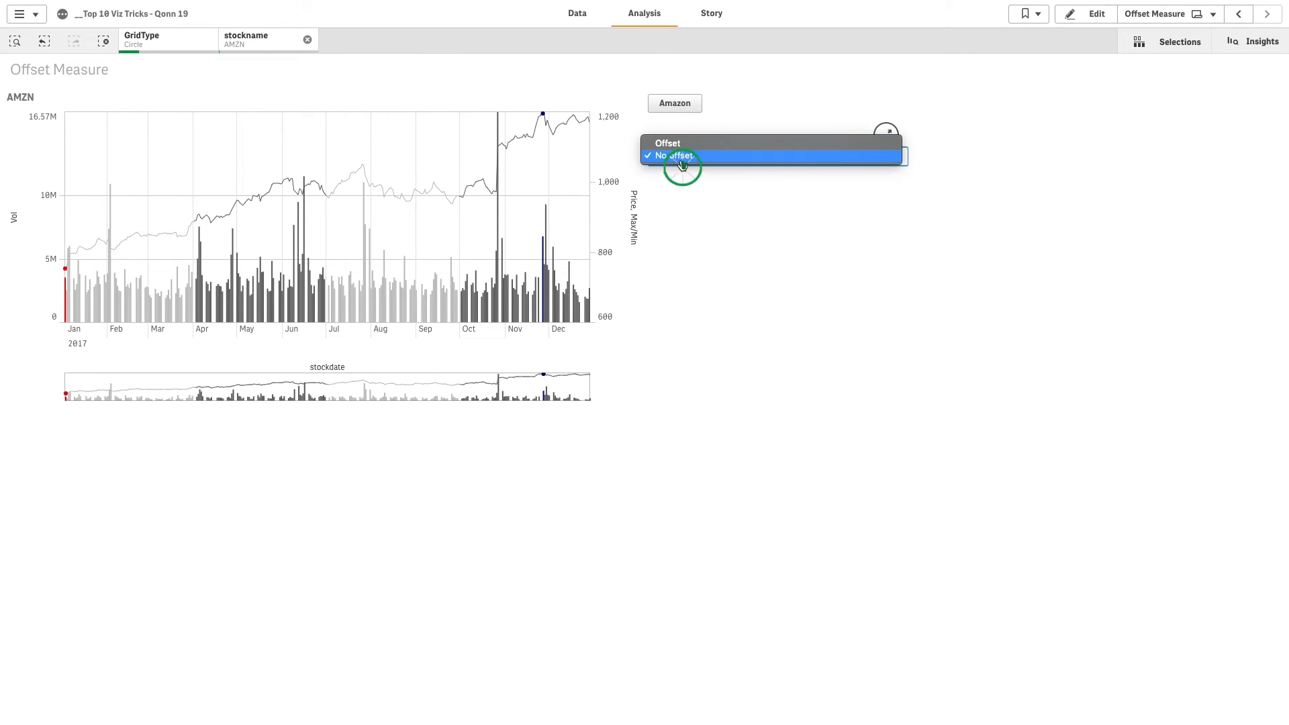
left_click(682, 156)
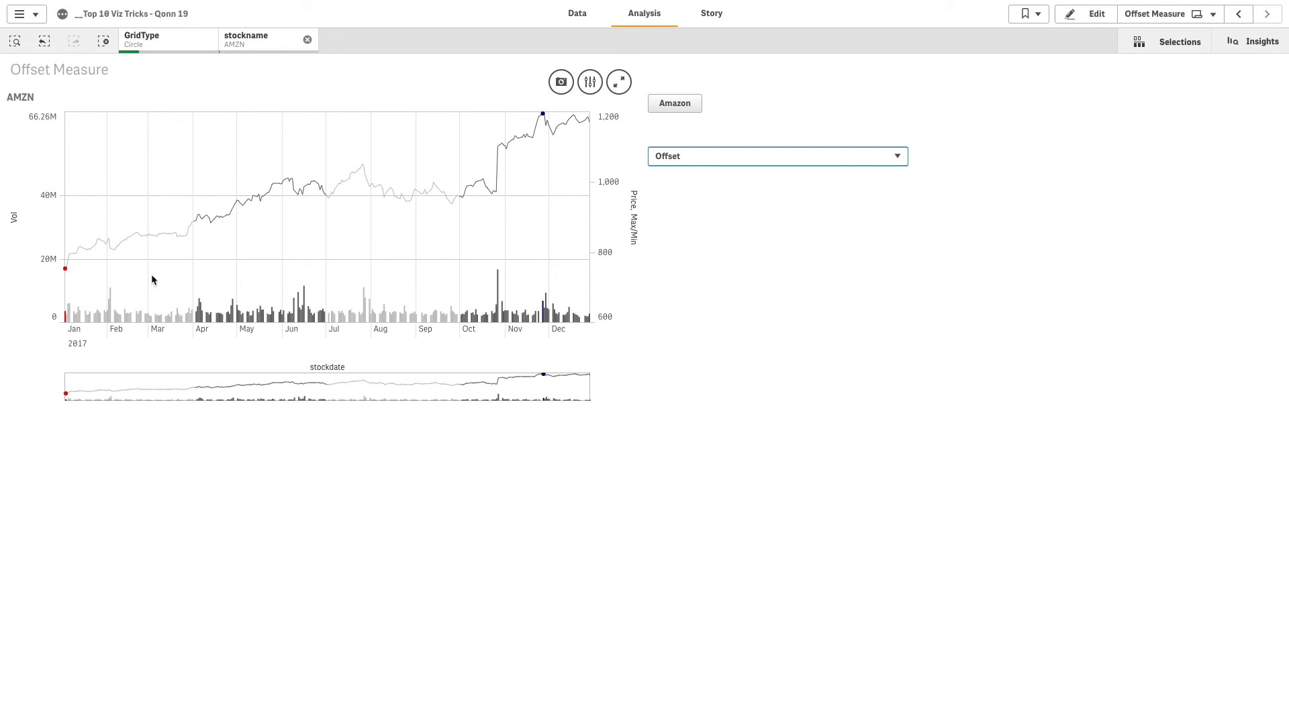
mouse_move(459, 136)
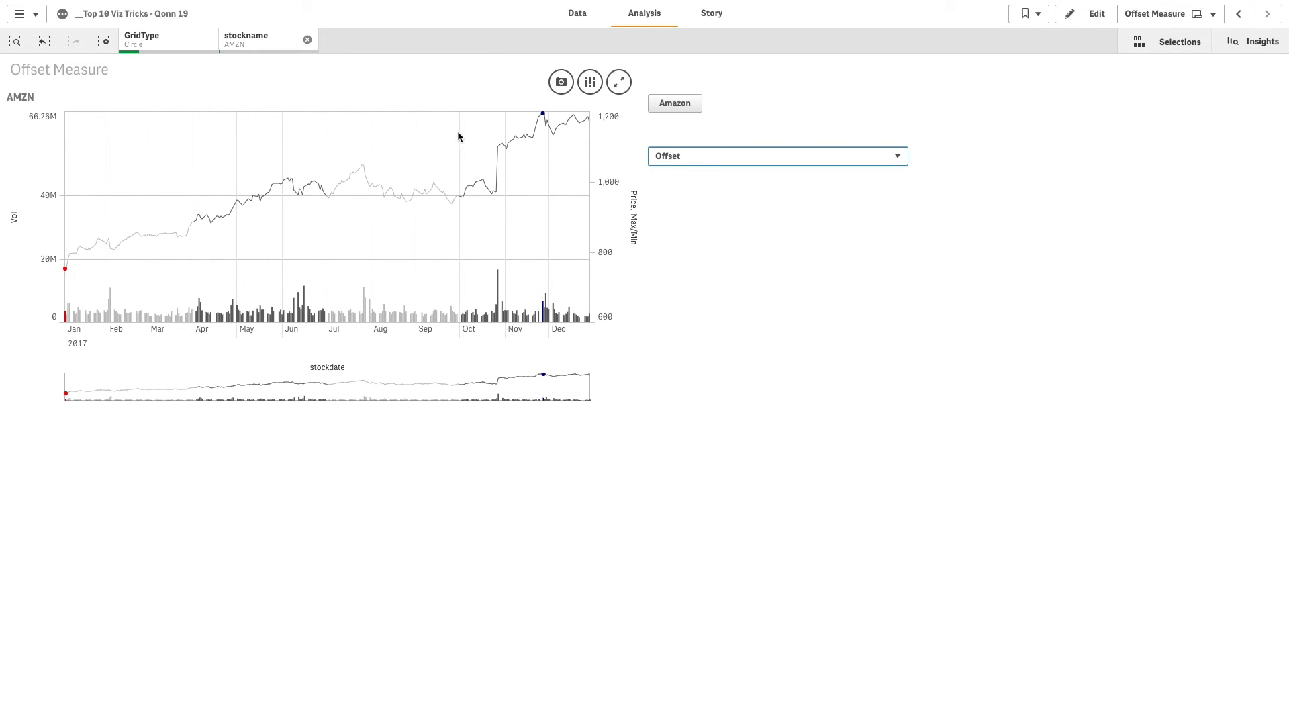
mouse_move(543, 115)
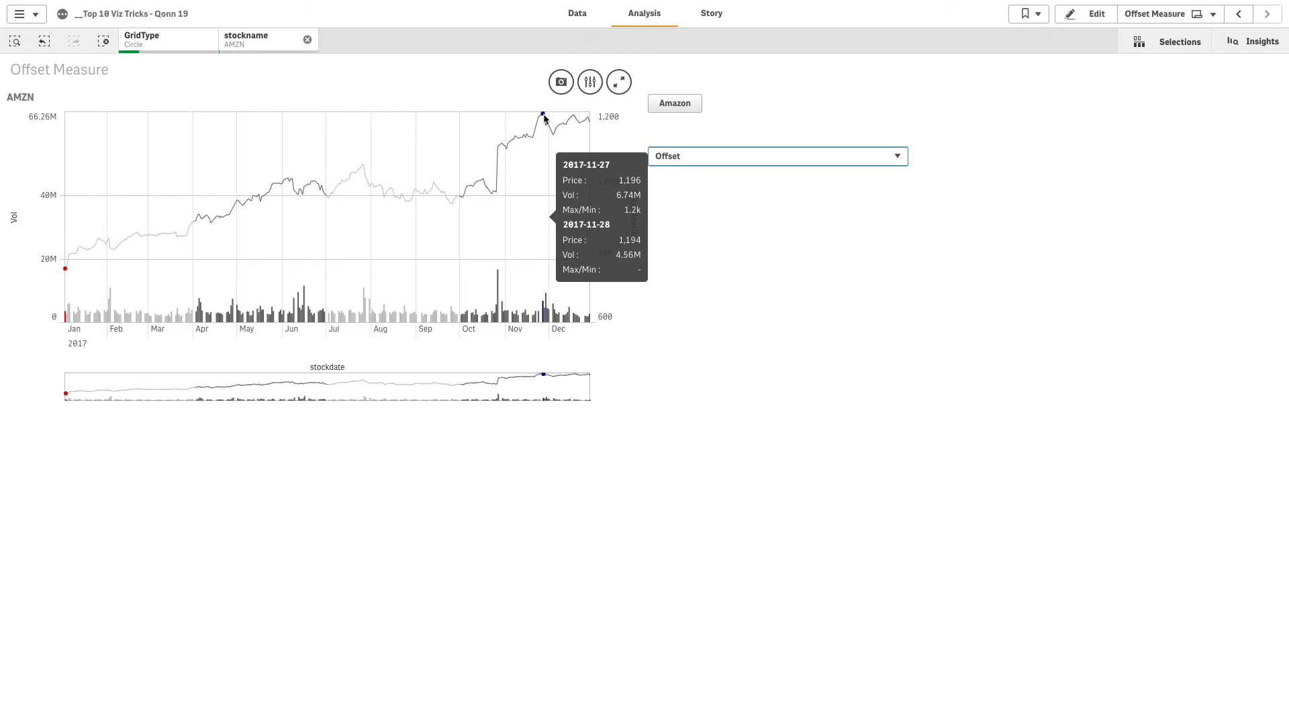